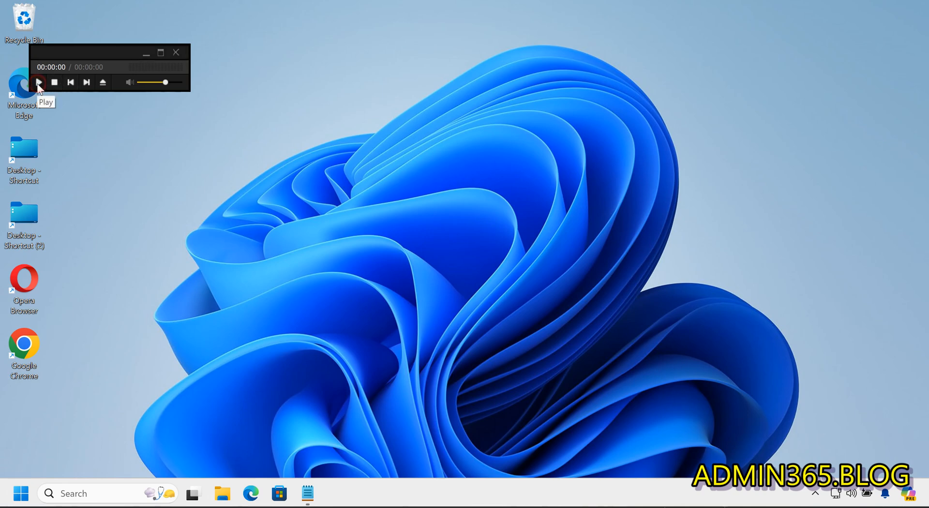
- Launch Settings from the desktop so the System overview page appears
left_click(39, 82)
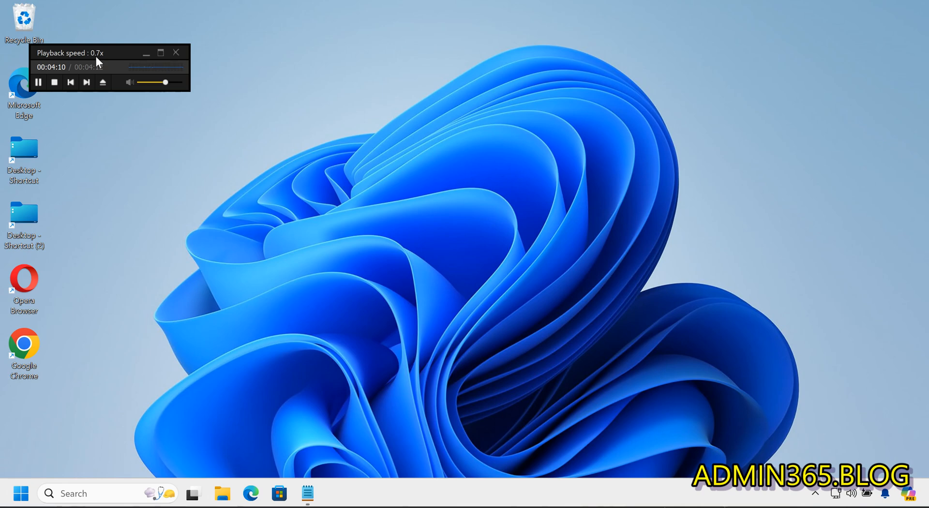
mouse_move(125, 265)
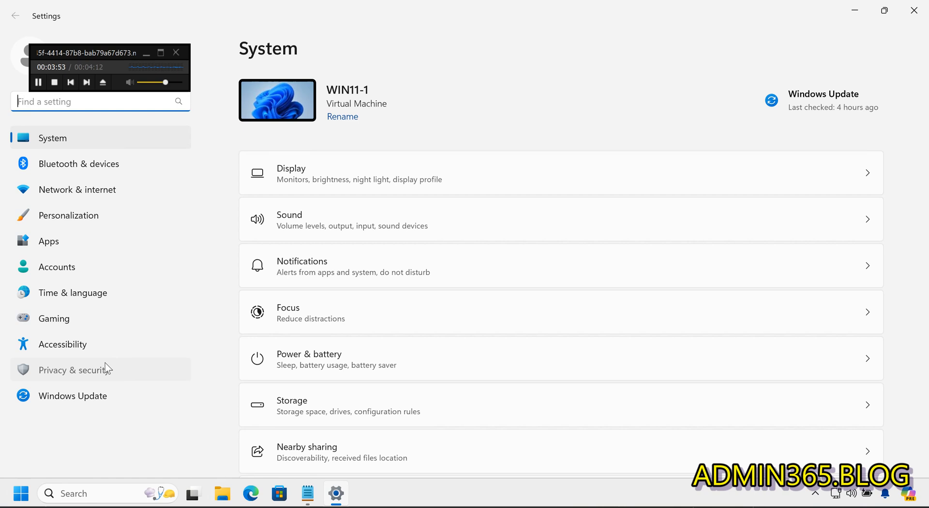
- Go to the Privacy & security overview in Settings
left_click(74, 369)
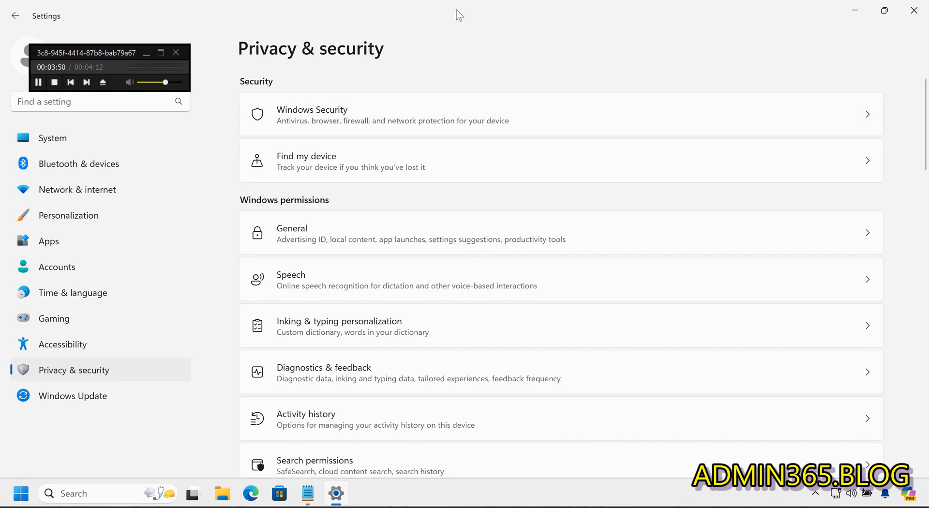
mouse_move(466, 49)
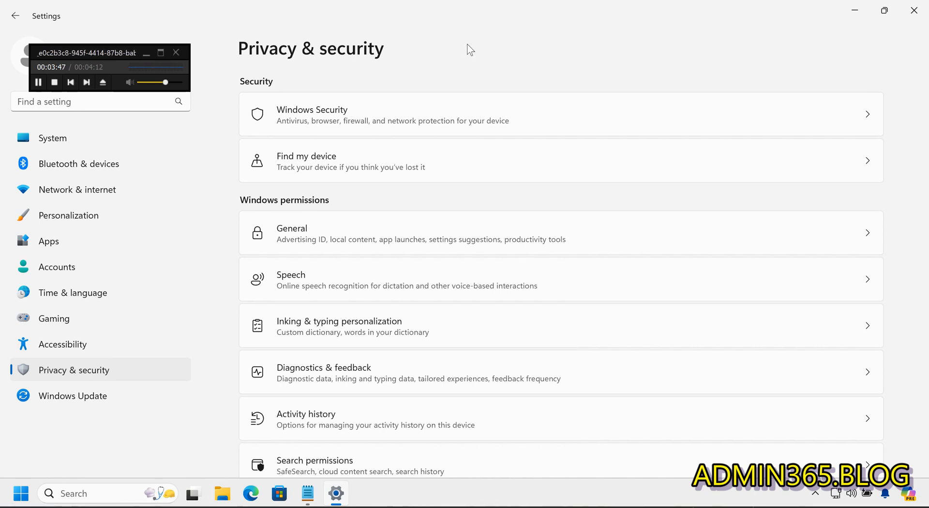
mouse_move(459, 174)
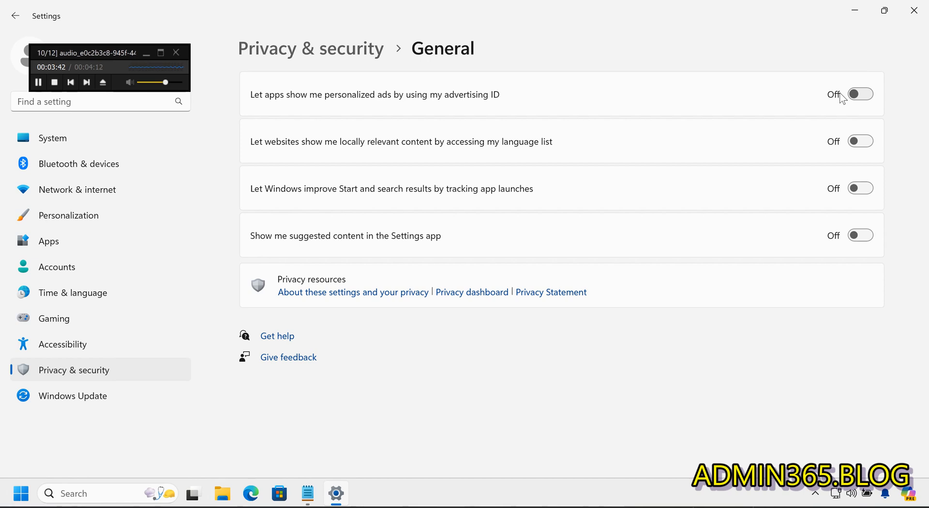
mouse_move(800, 75)
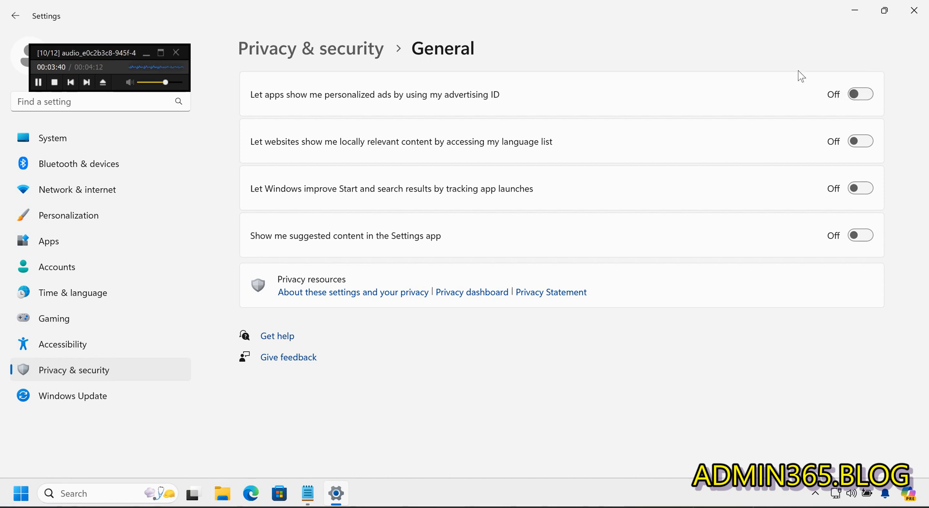
mouse_move(826, 90)
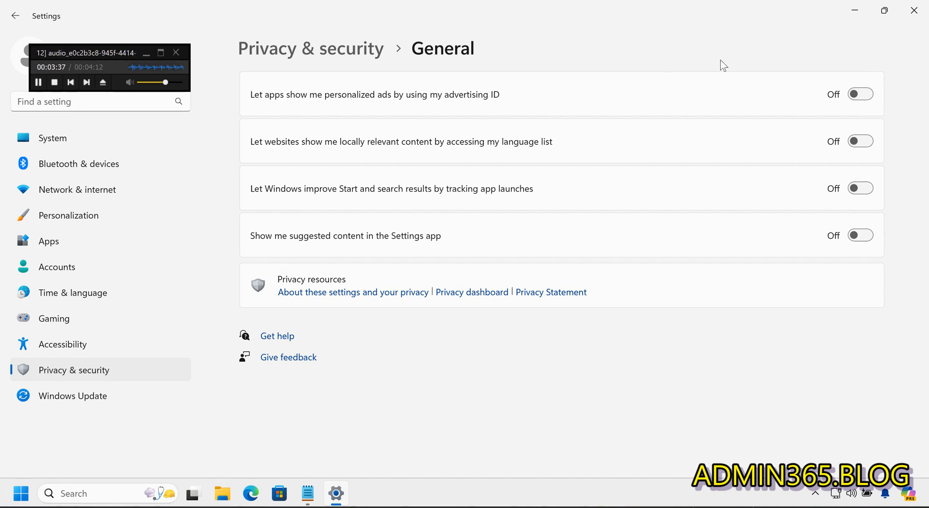
mouse_move(820, 162)
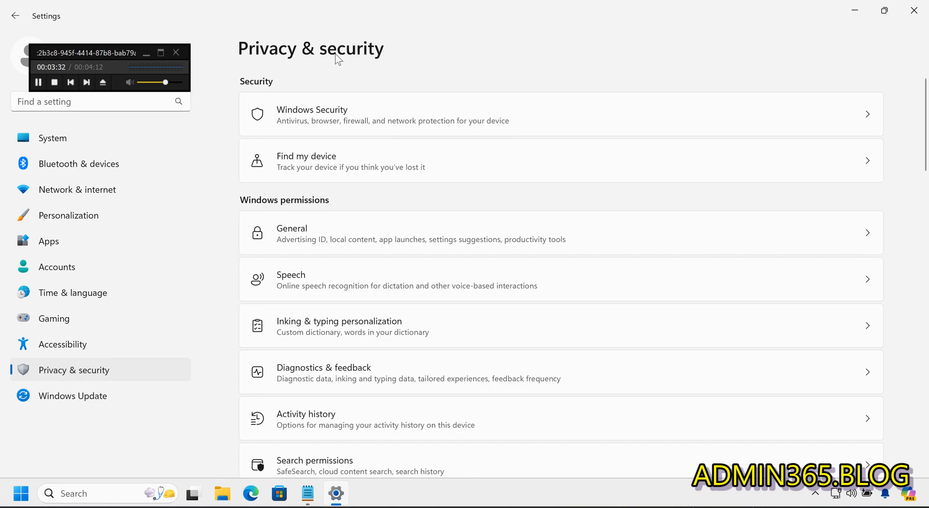
- Switch Location services on and leave app location access enabled after toggling it
scroll("down", 3)
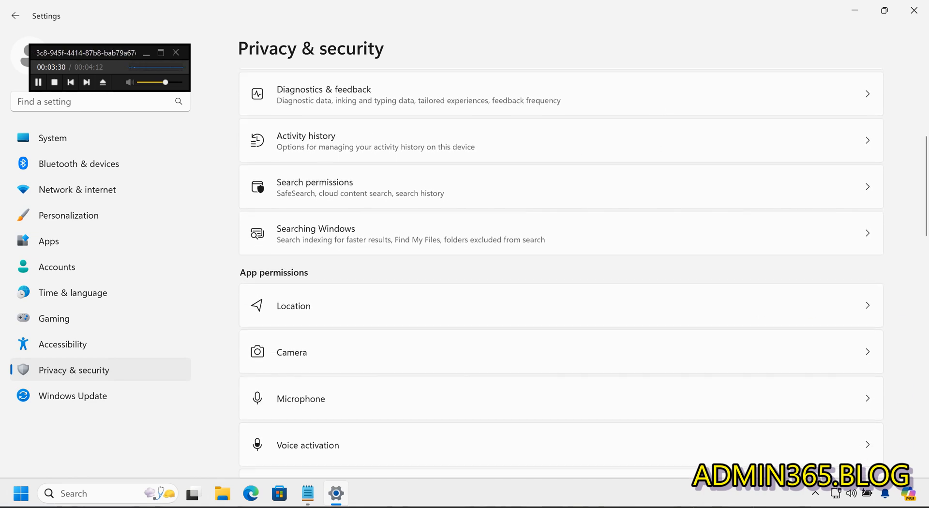
mouse_move(380, 313)
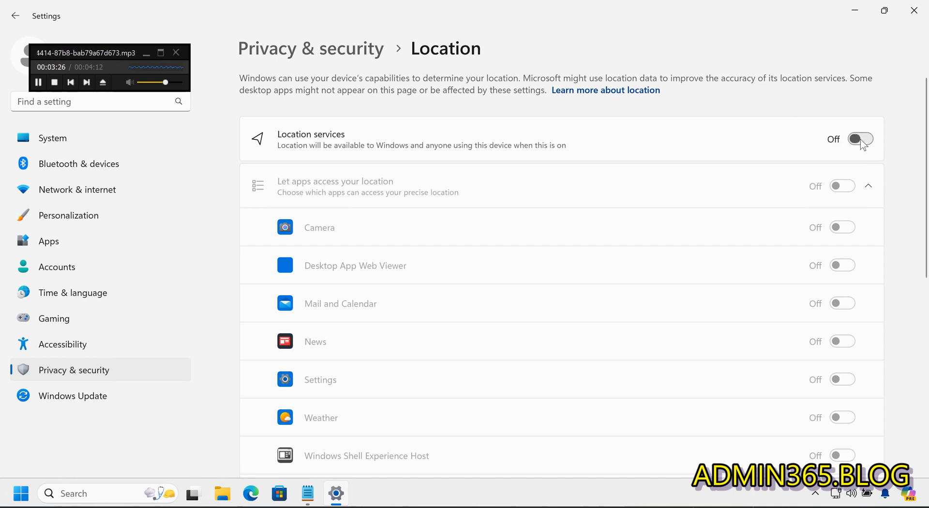
left_click(859, 139)
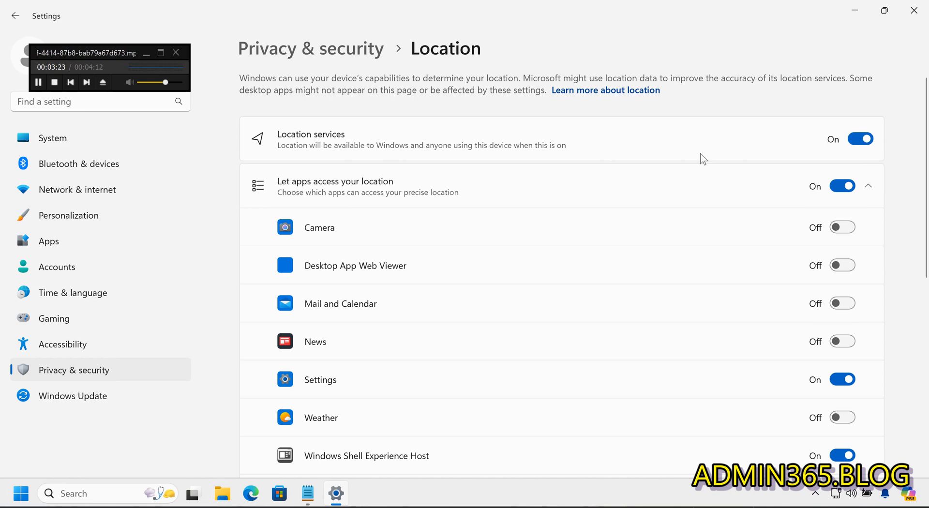
left_click(842, 186)
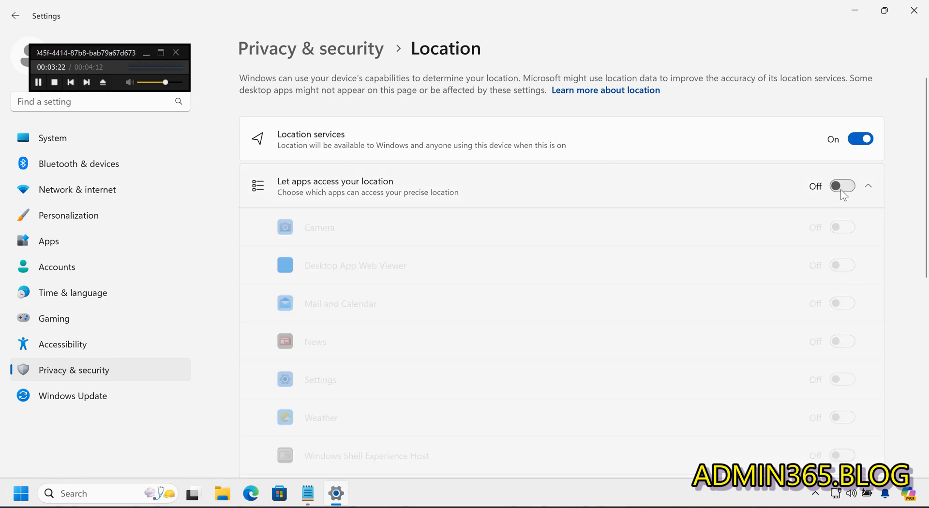
left_click(842, 186)
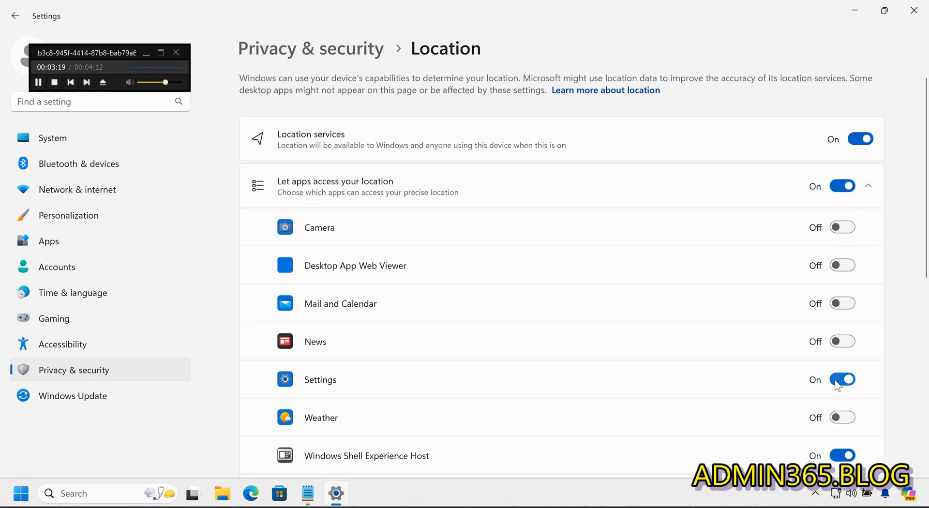
left_click(859, 138)
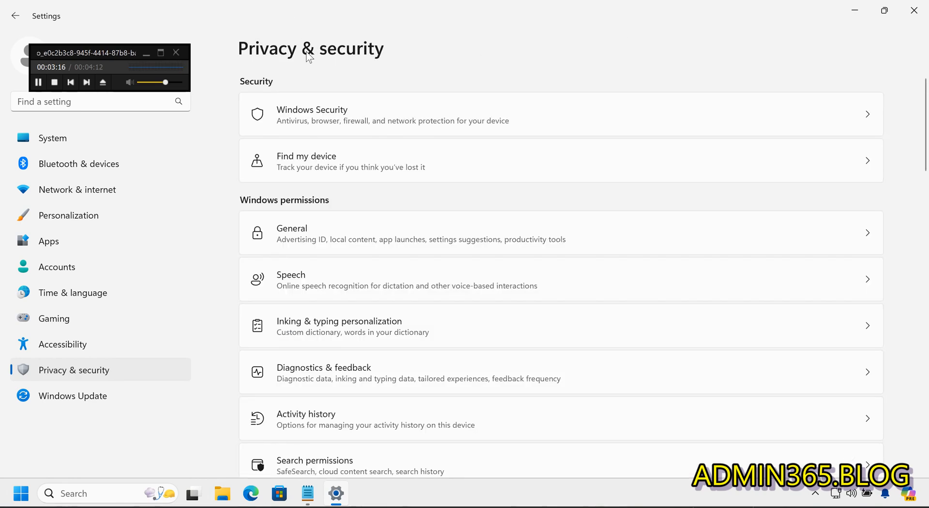
mouse_move(403, 302)
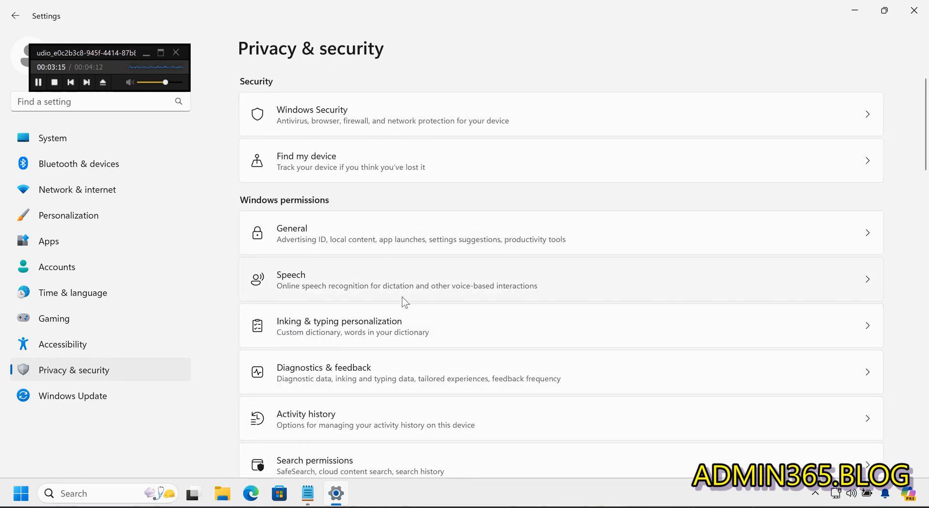
- Toggle Camera access off and on repeatedly, leaving it off, then return to Privacy & security
scroll("down", 3)
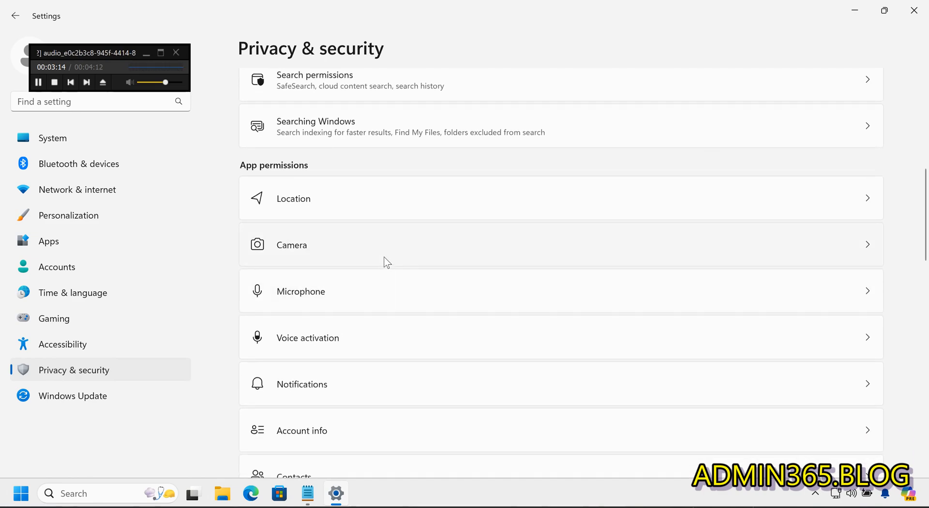
left_click(291, 245)
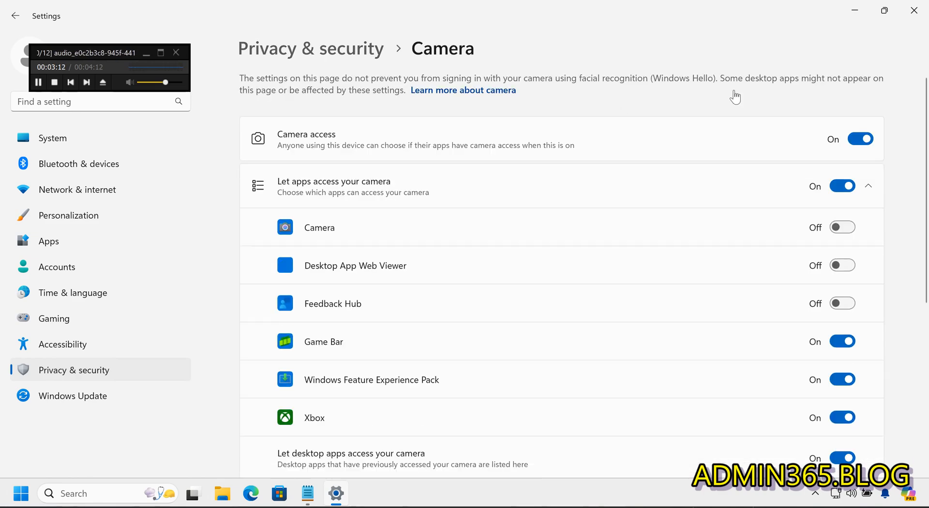
left_click(859, 139)
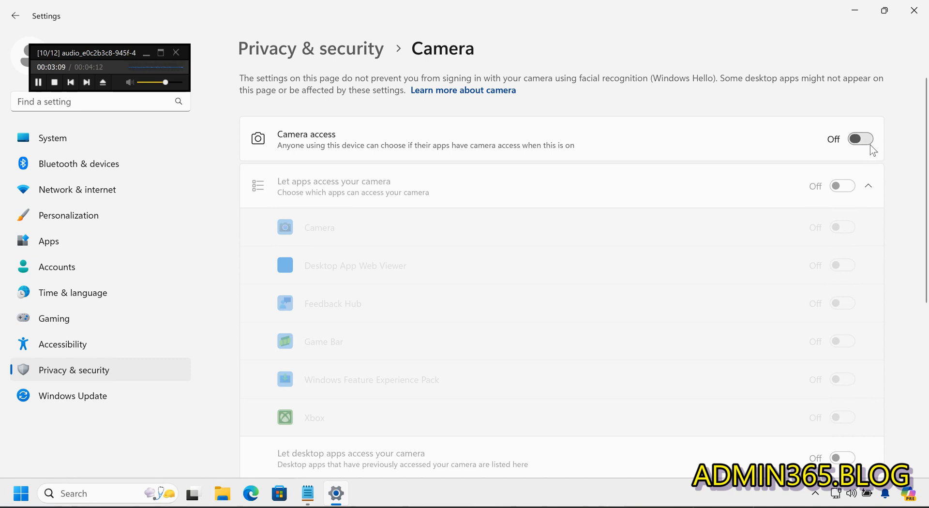
left_click(859, 138)
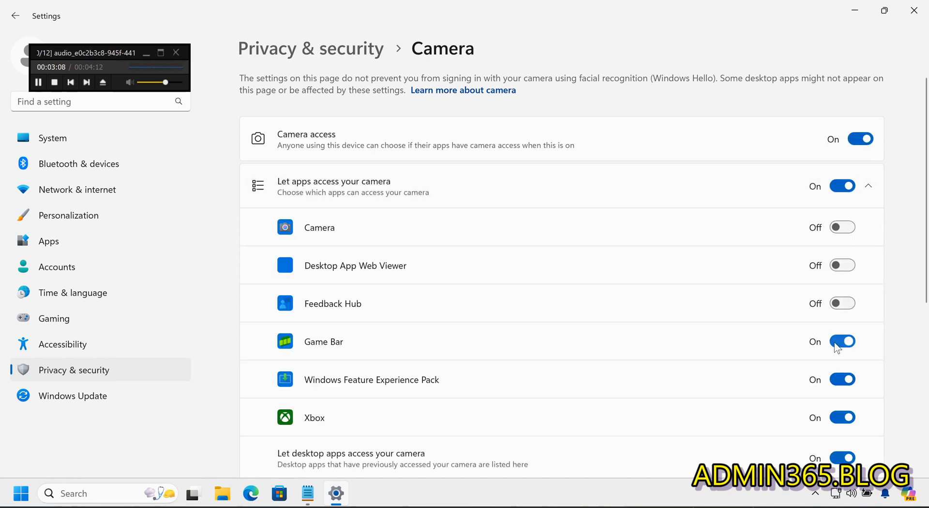
left_click(859, 139)
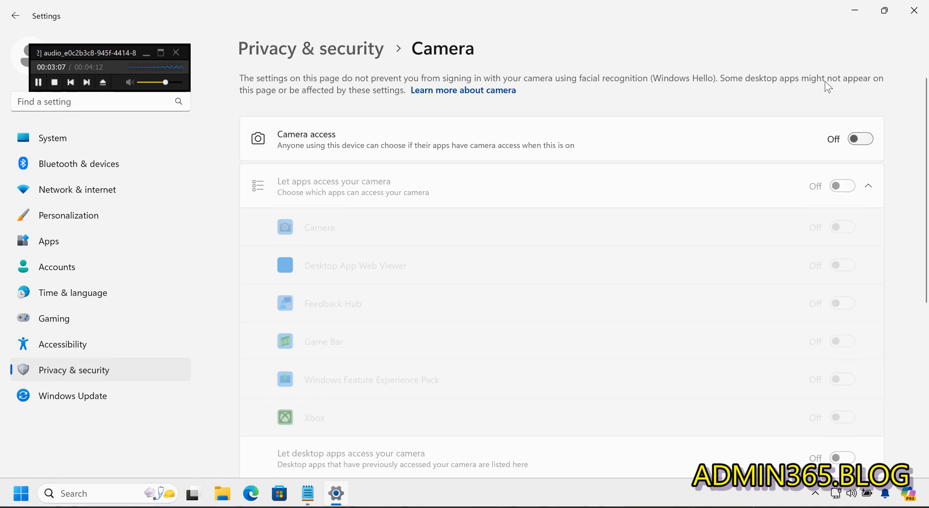
mouse_move(860, 138)
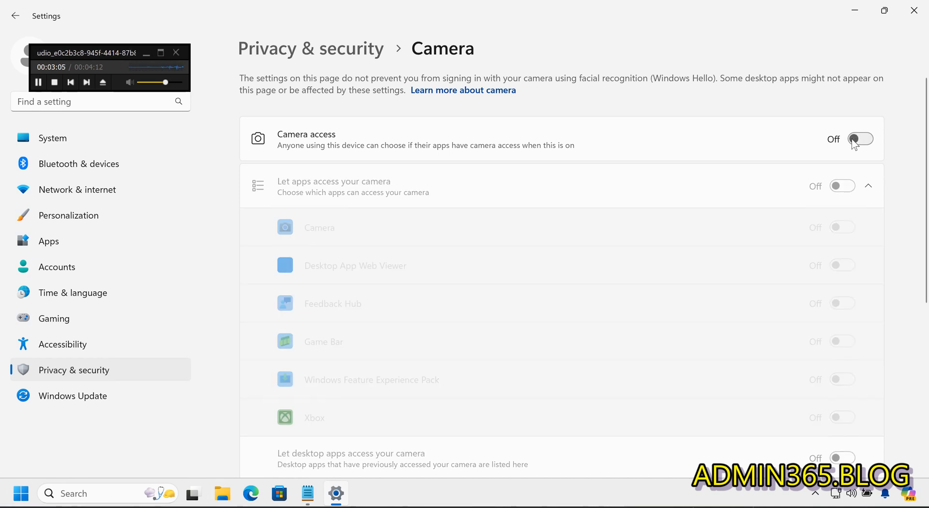
left_click(859, 139)
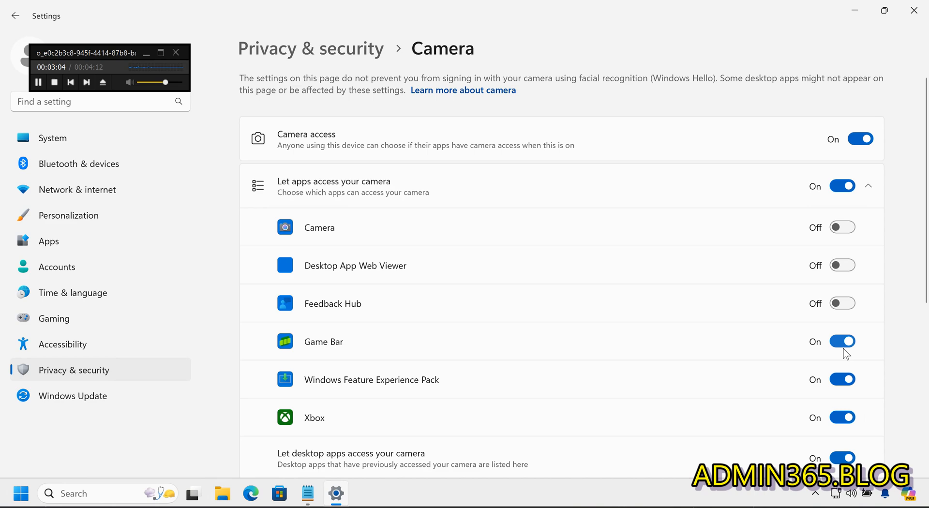
scroll("down", 3)
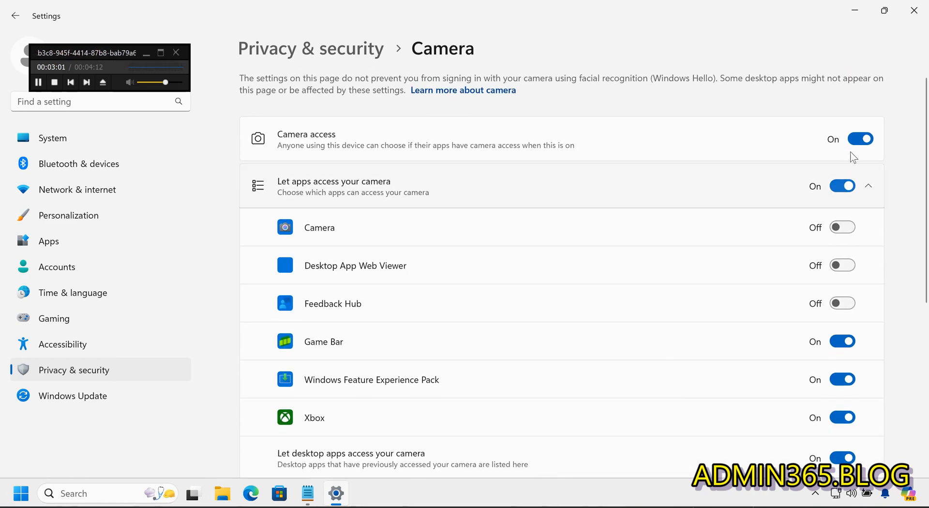
left_click(860, 138)
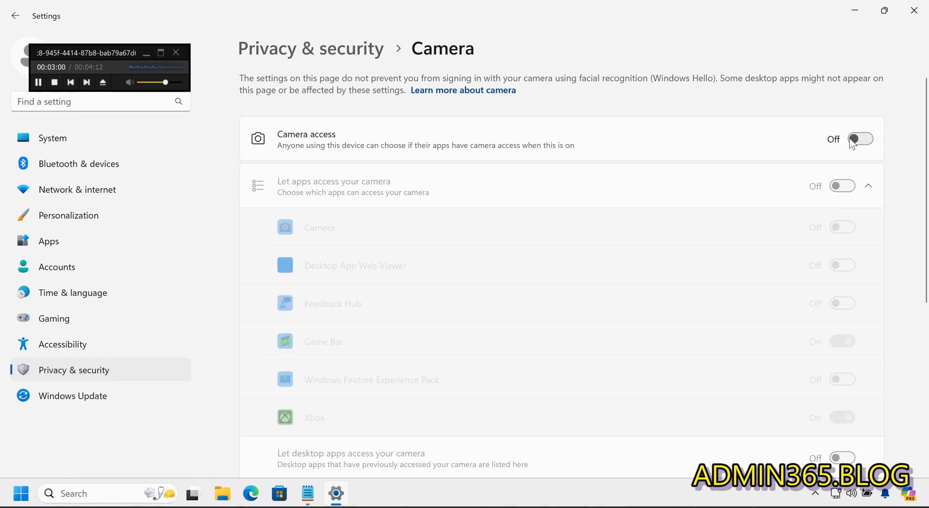
left_click(15, 16)
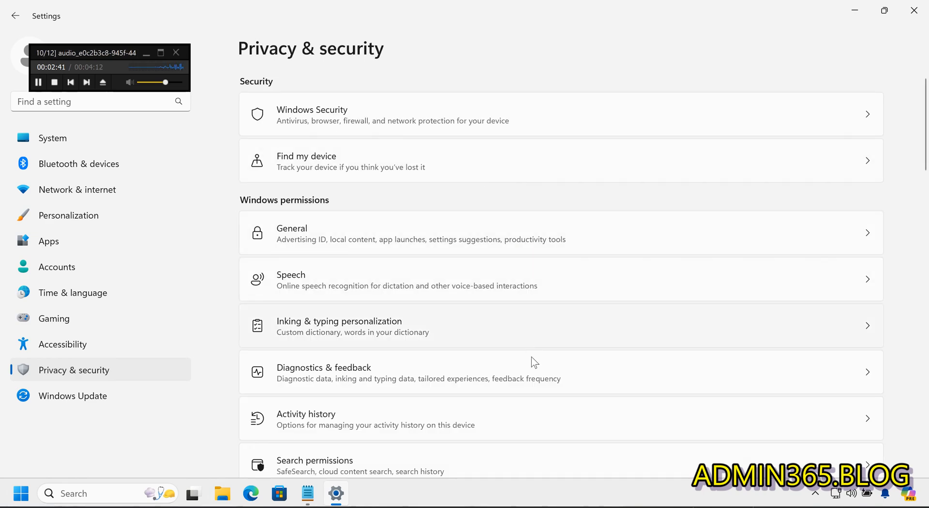
- In Diagnostics & feedback, turn optional diagnostic data off and expand Tailored experiences, shown off
left_click(323, 372)
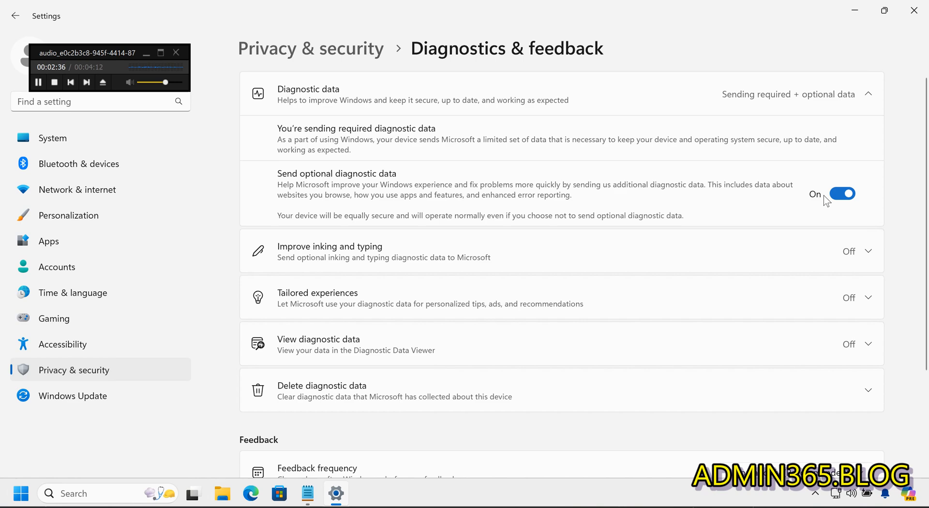
left_click(842, 194)
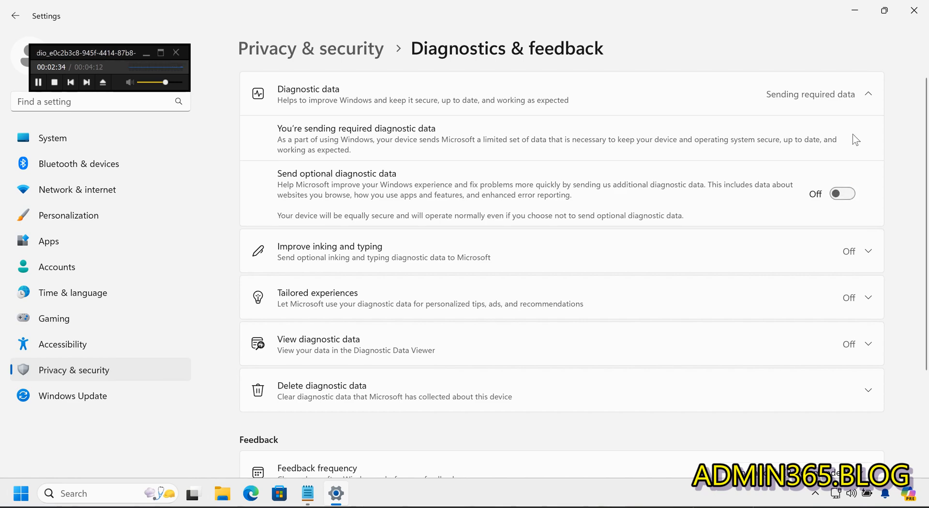
left_click(853, 250)
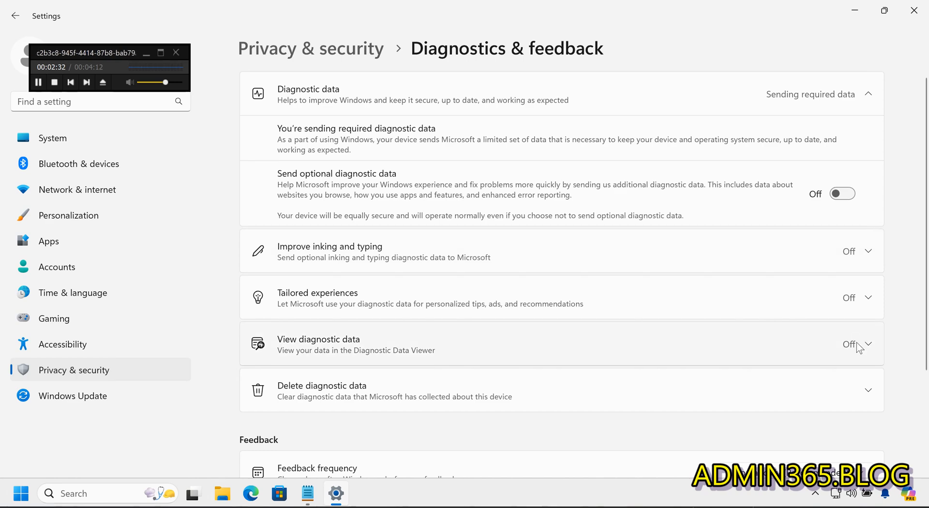
mouse_move(861, 310)
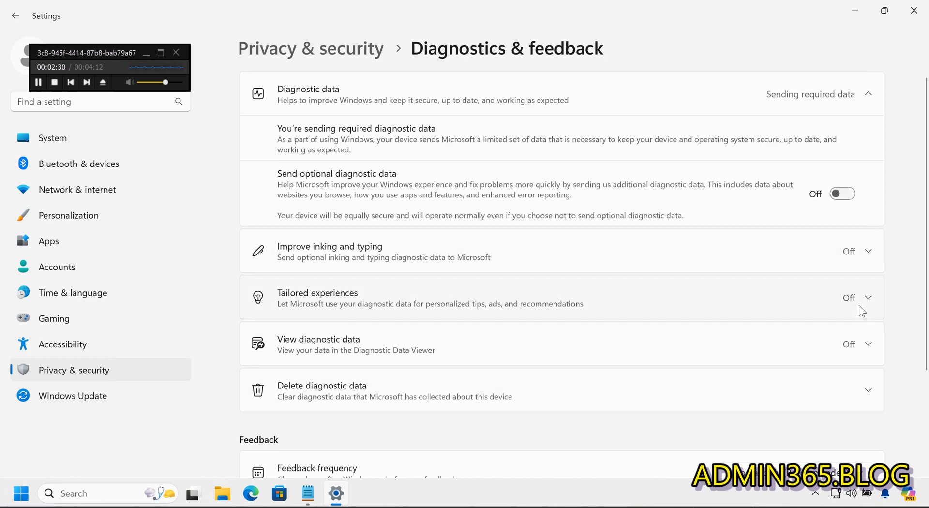
left_click(867, 297)
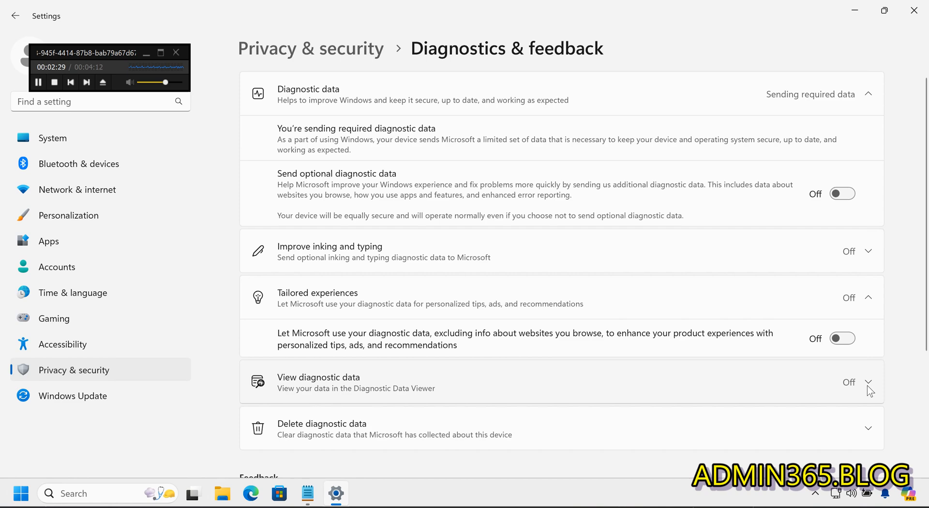
scroll("down", 3)
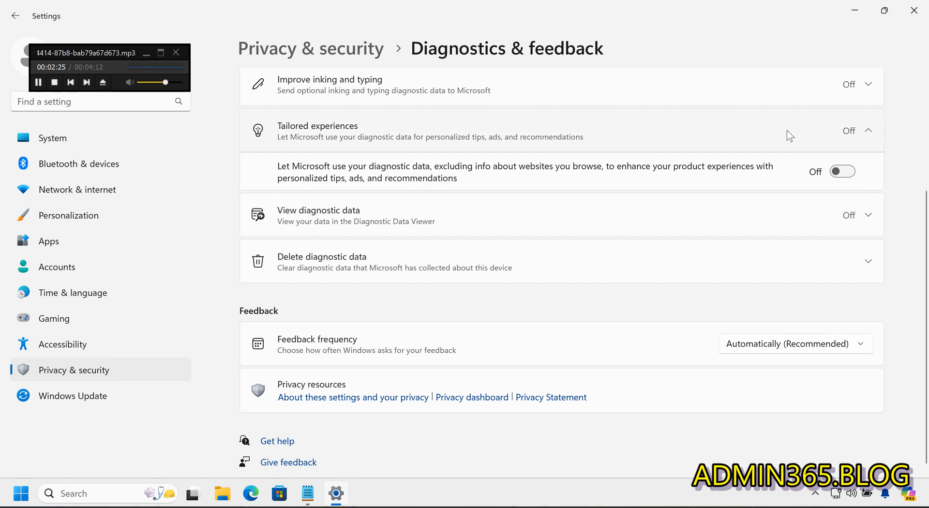
mouse_move(451, 156)
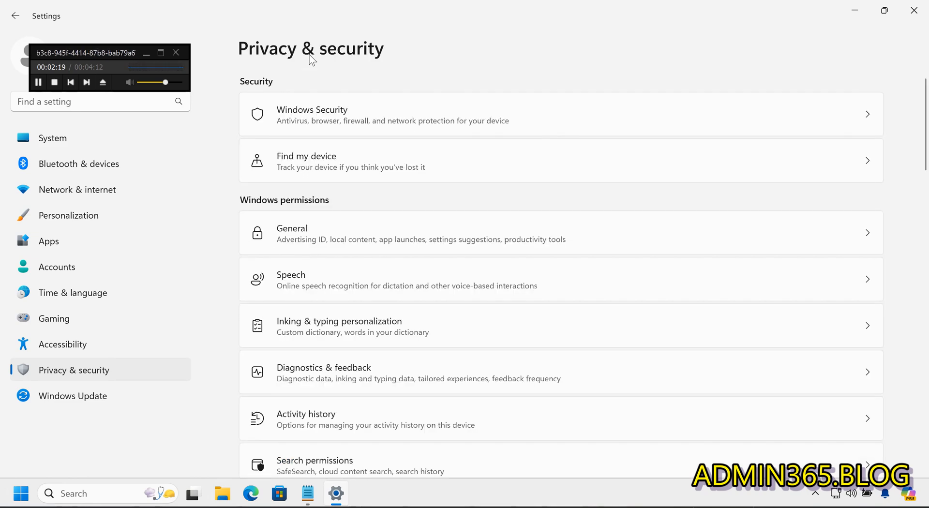
mouse_move(335, 77)
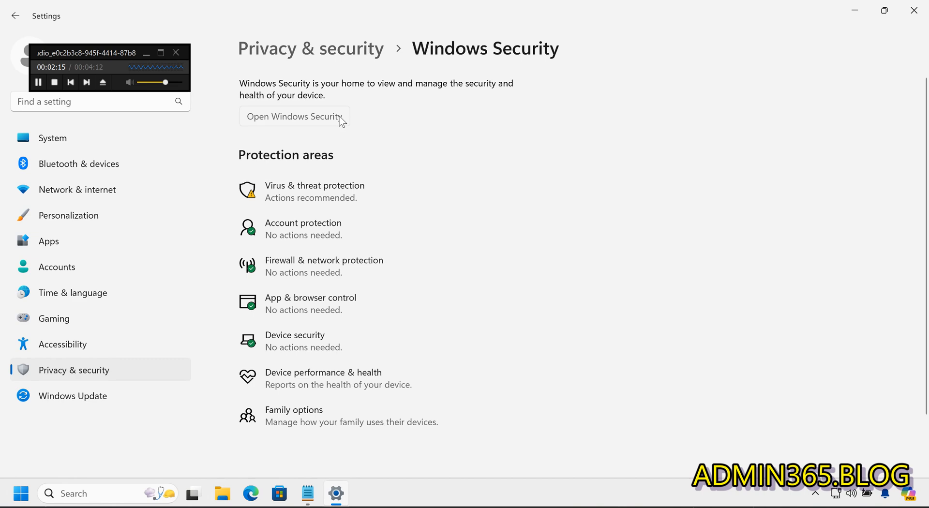
- Launch the Windows Security dashboard and scroll through Security at a glance
left_click(293, 116)
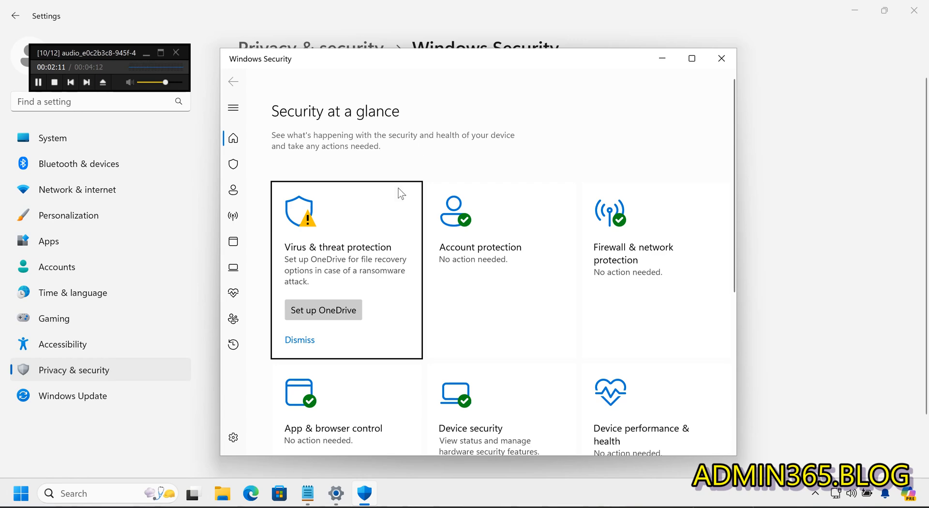
mouse_move(598, 183)
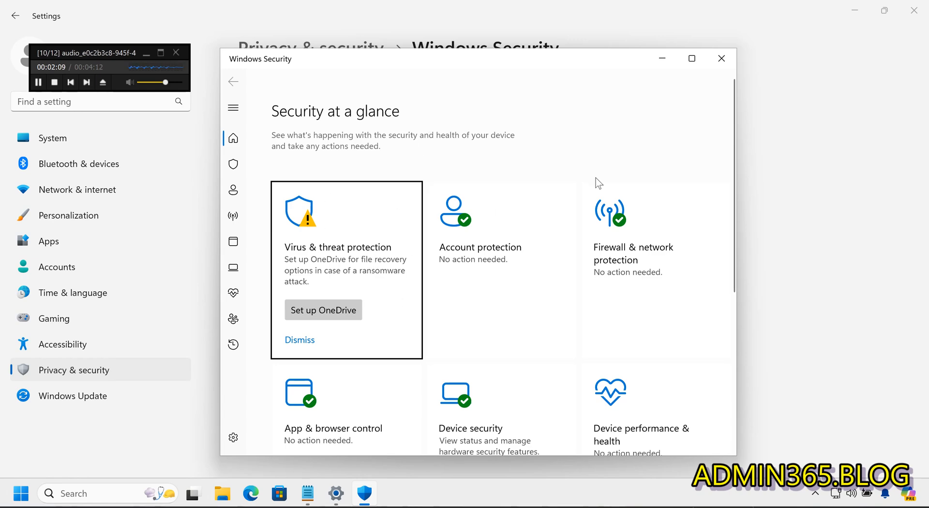
scroll("down", 3)
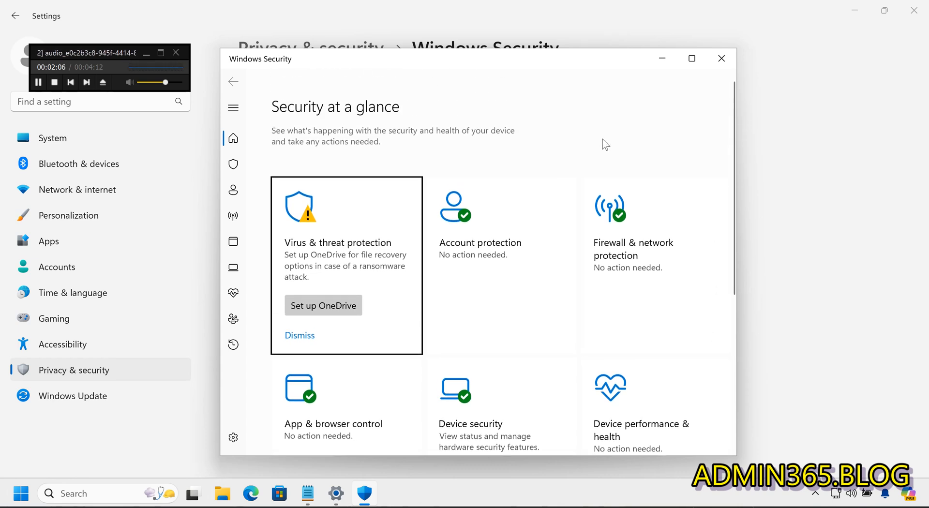
mouse_move(545, 291)
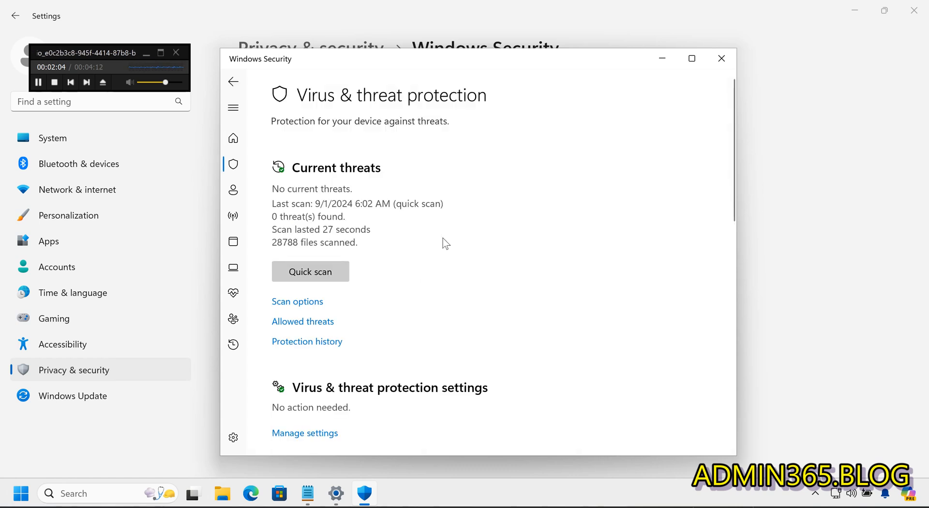
scroll("down", 3)
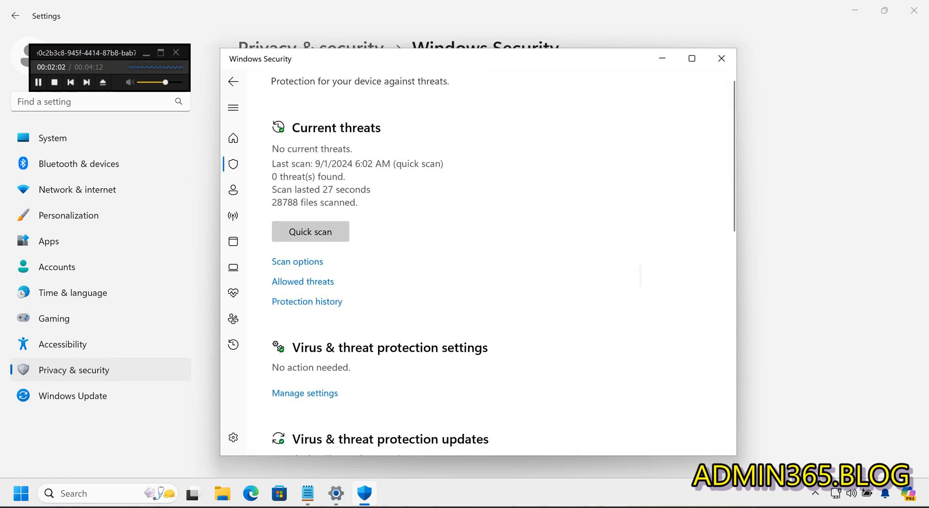
scroll("down", 3)
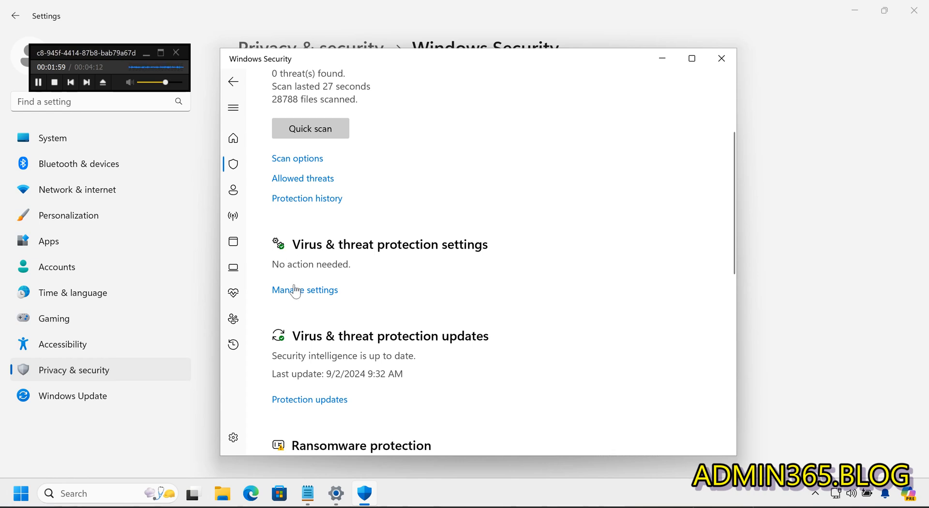
- Review Virus & threat protection settings, confirming real-time, cloud, sample submission and tamper protection on
left_click(305, 289)
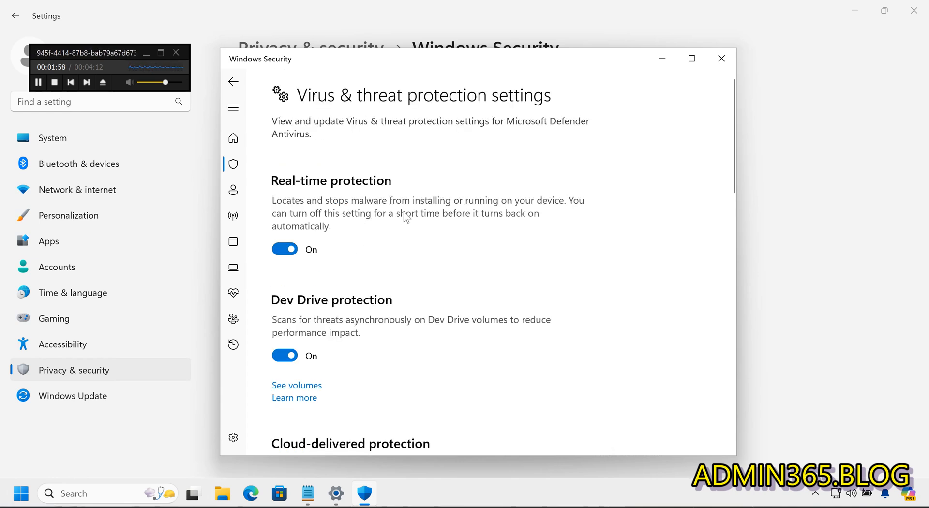
scroll("down", 3)
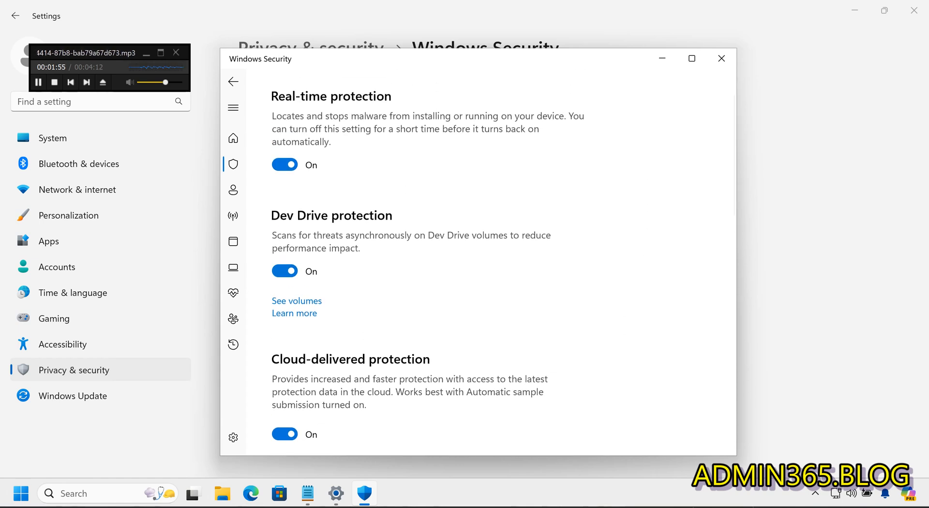
scroll("down", 3)
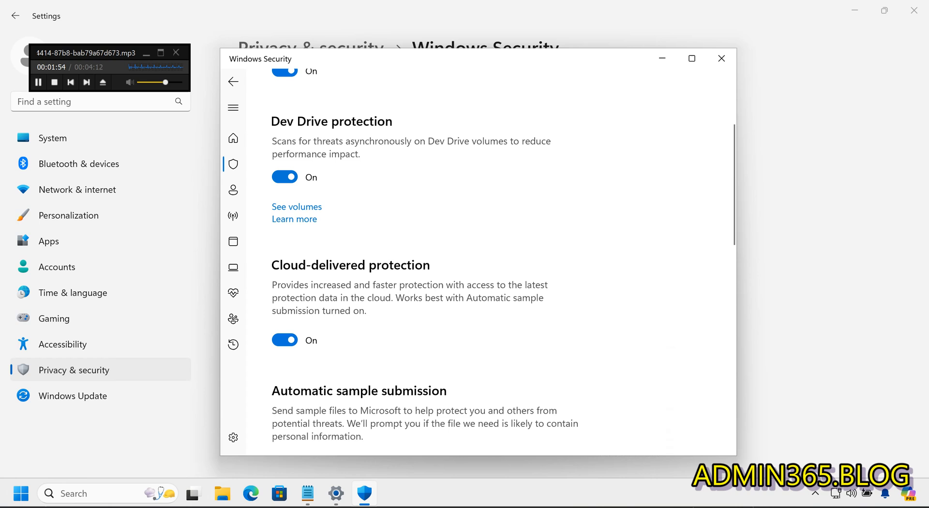
scroll("down", 3)
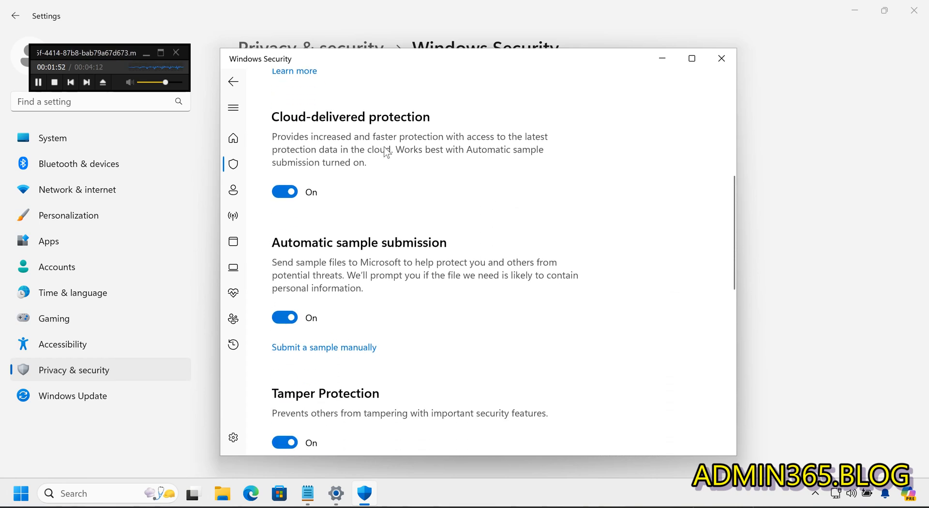
left_click(233, 81)
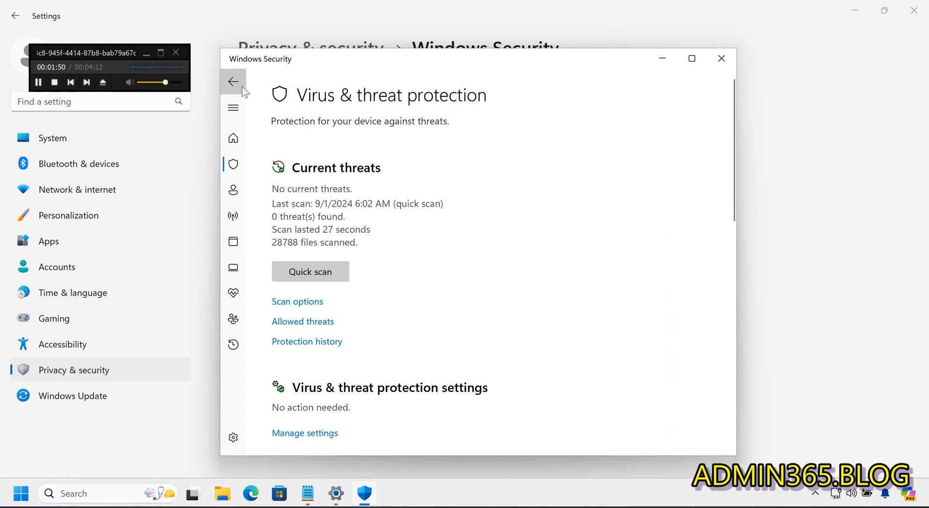
- View Firewall & network protection showing the firewall on for domain, private and public networks
left_click(233, 215)
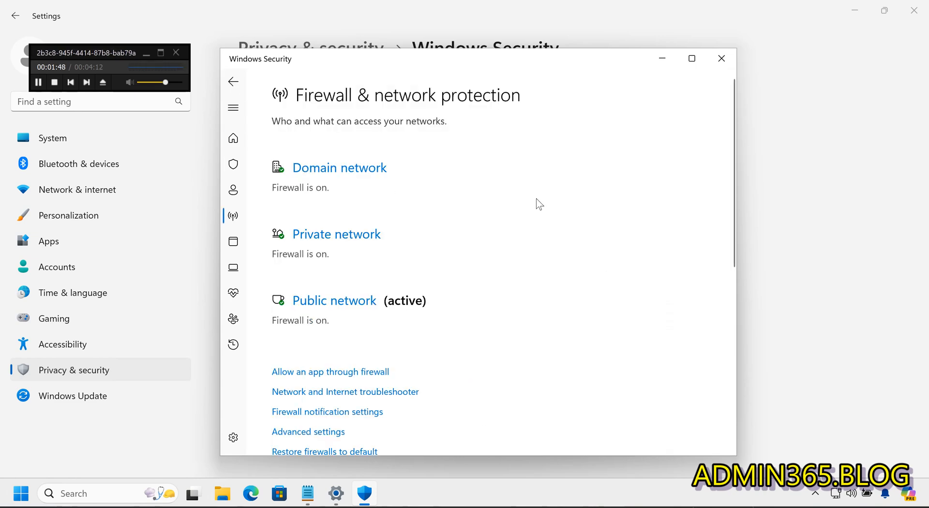
mouse_move(465, 177)
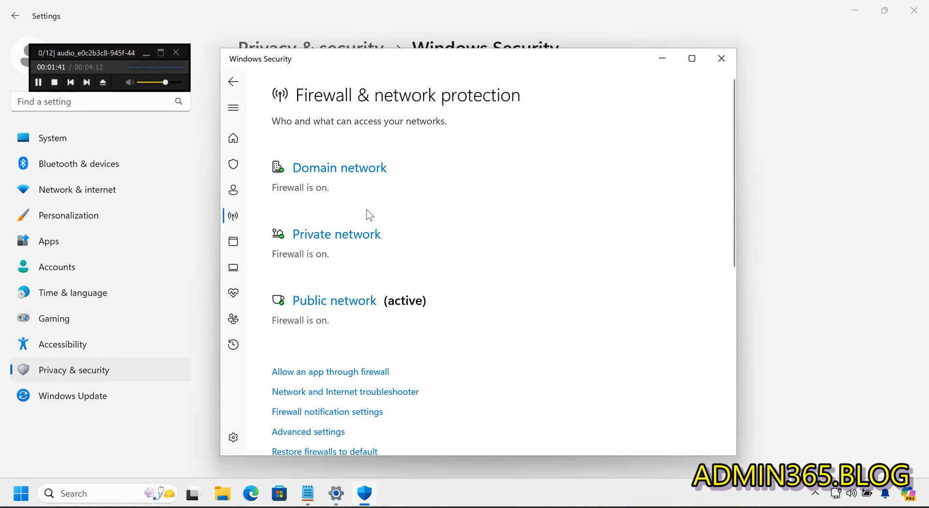
mouse_move(349, 248)
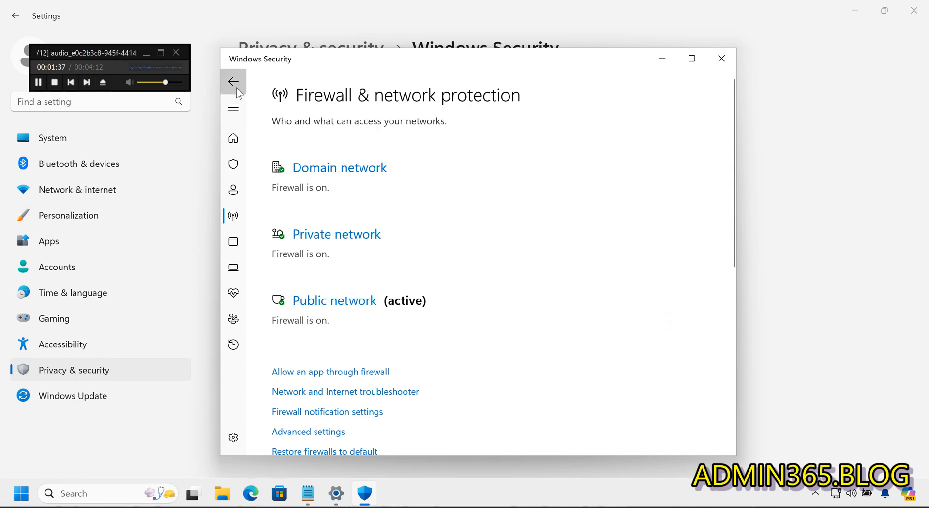
- In App & browser control, check Smart App Control, which is off
left_click(234, 81)
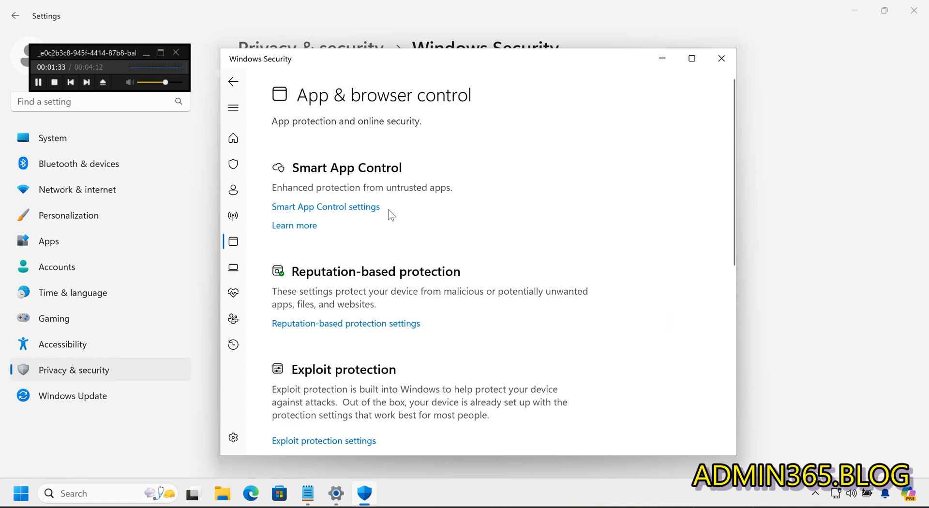
mouse_move(367, 211)
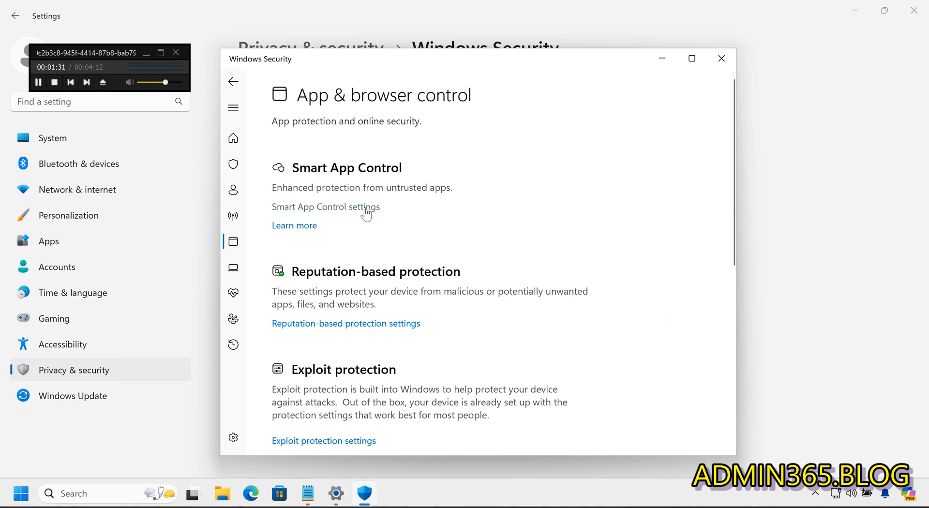
left_click(324, 207)
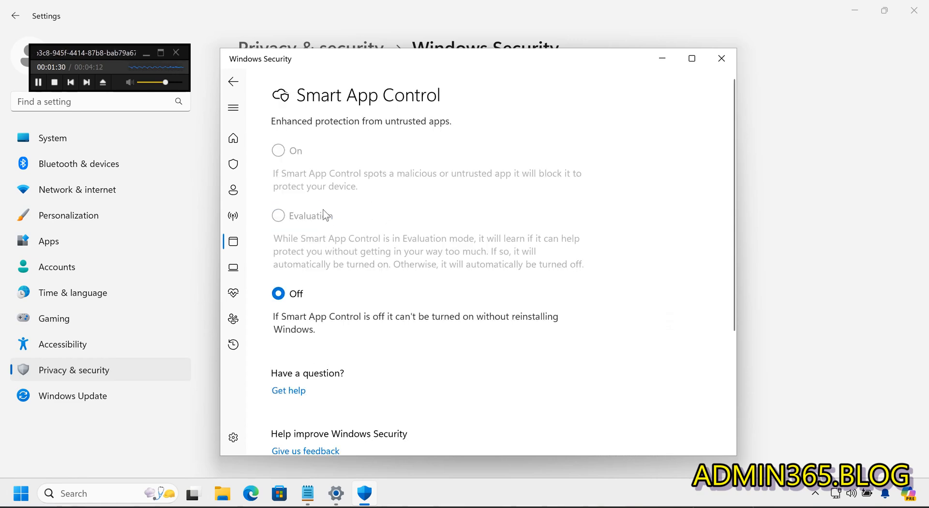
left_click(233, 81)
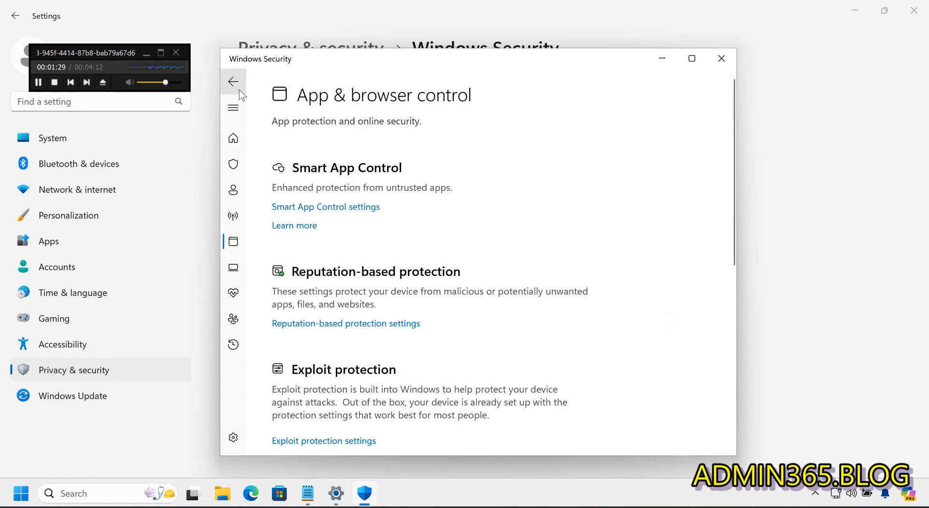
- Confirm the Reputation-based protection switches (SmartScreen, phishing) are on and return to App & browser control
left_click(346, 323)
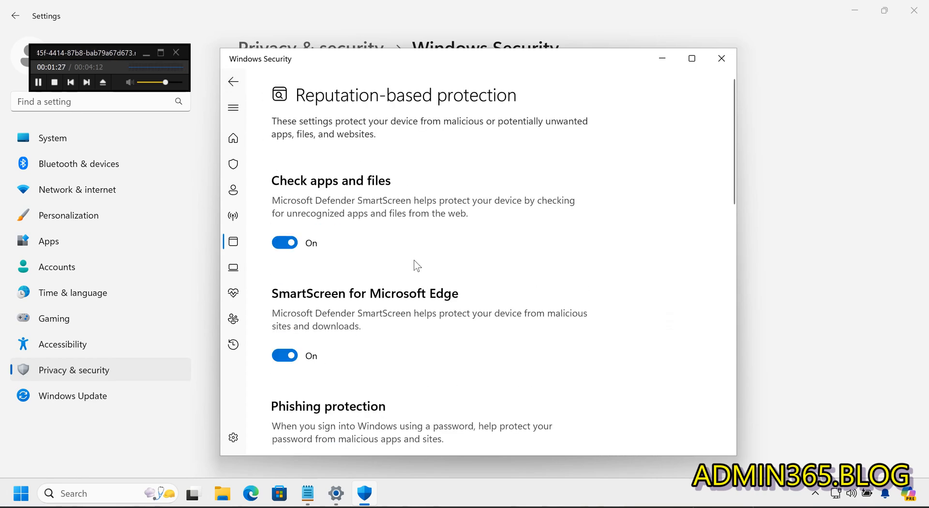
scroll("down", 3)
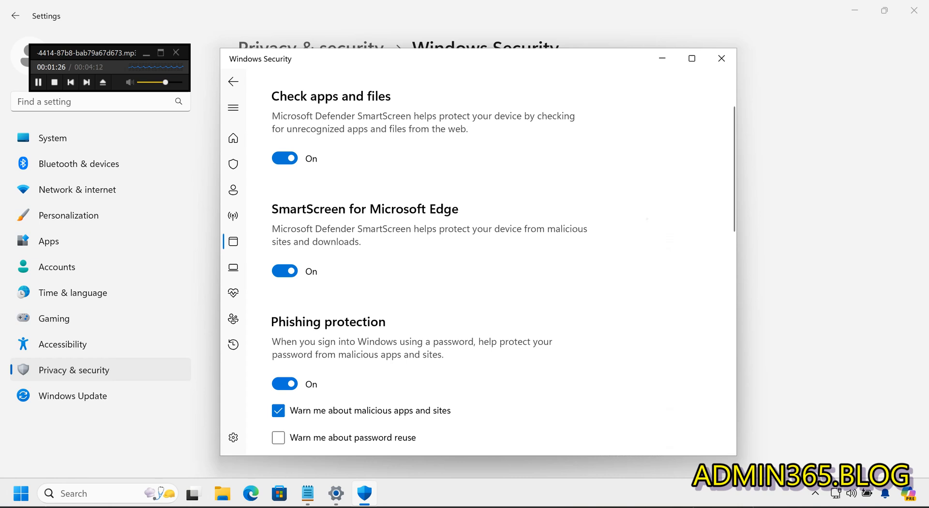
scroll("down", 3)
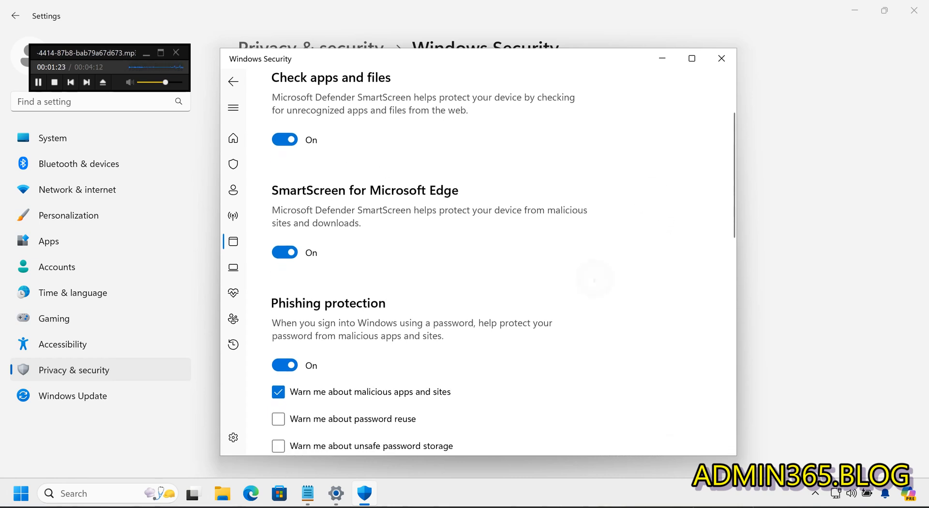
scroll("down", 3)
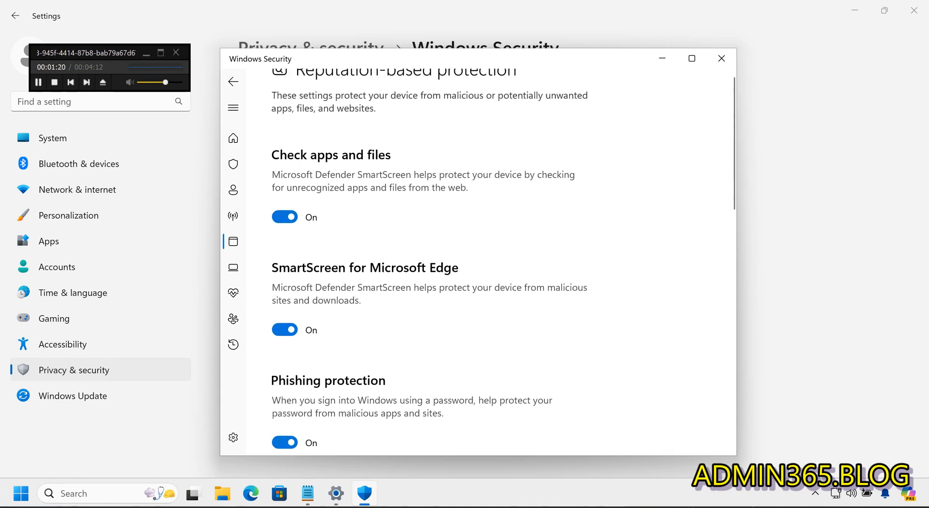
left_click(233, 82)
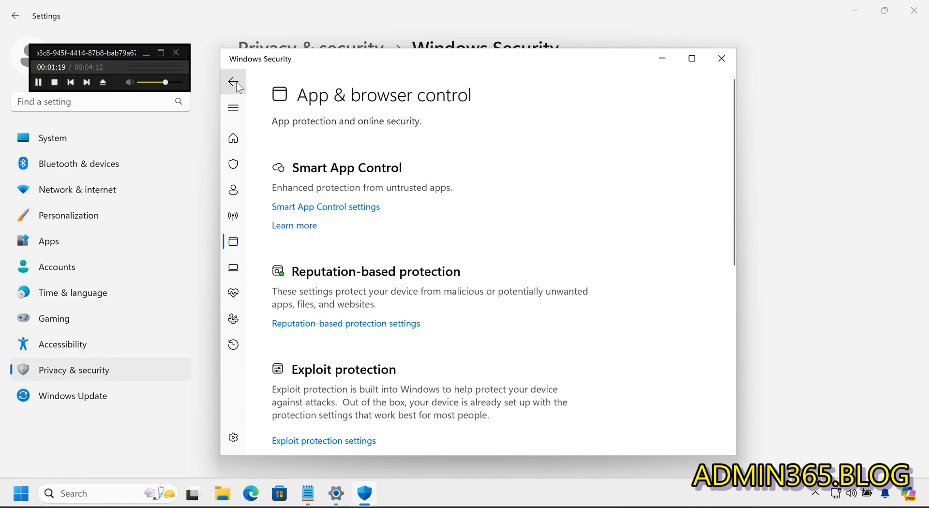
- Return to Security at a glance, then back to the Windows Security page under Privacy & security
left_click(233, 82)
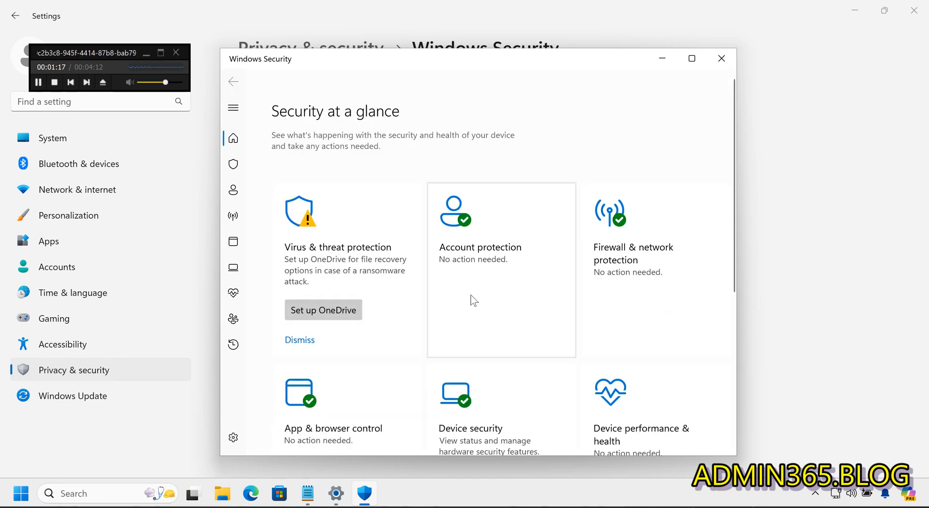
scroll("down", 3)
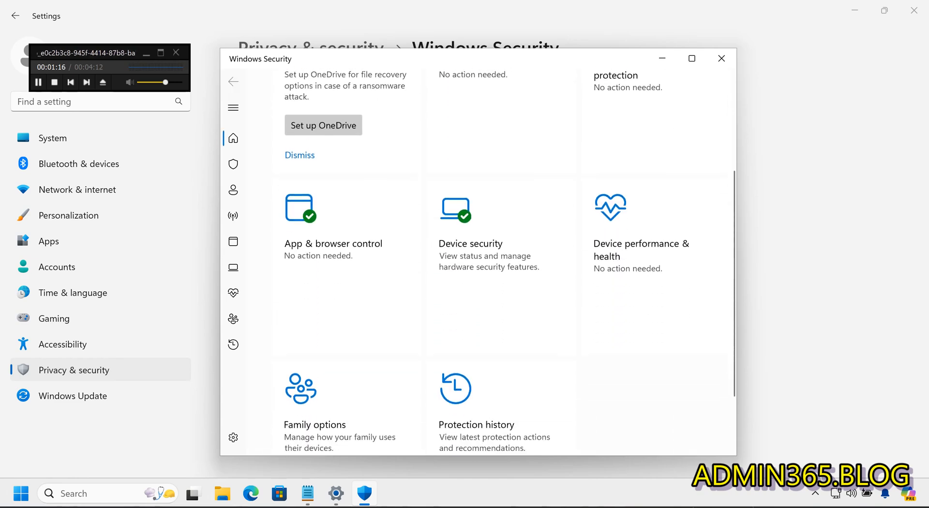
scroll("down", 3)
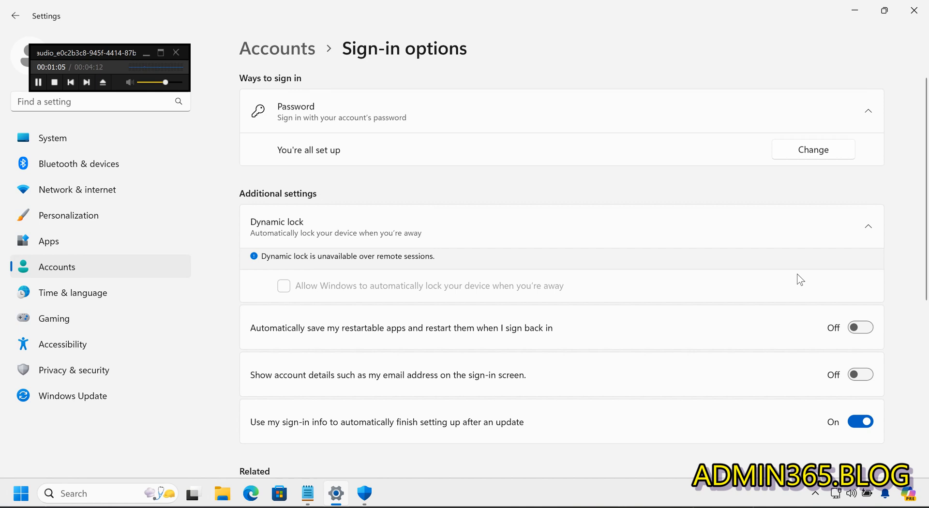
mouse_move(522, 288)
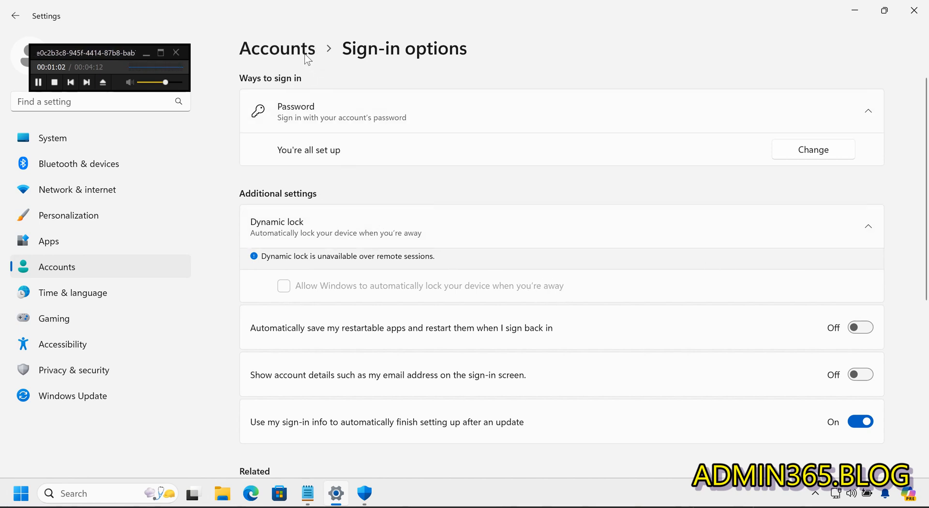
mouse_move(124, 369)
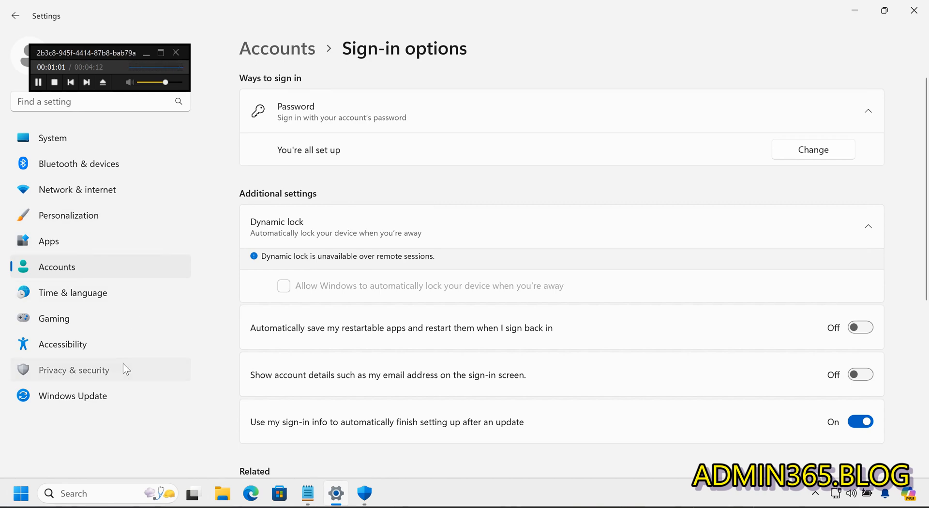
left_click(73, 370)
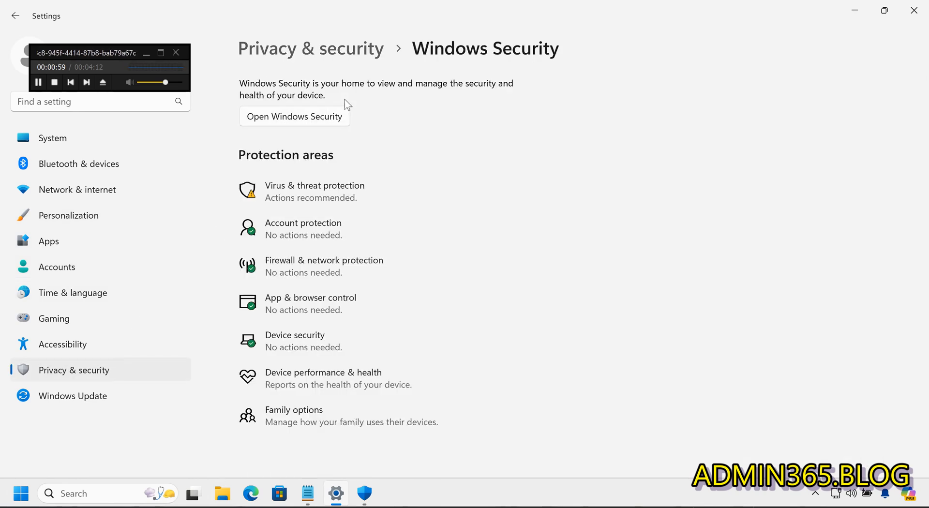
- Check Device security with Memory integrity on under Core isolation, then open BitLocker drive encryption management
left_click(295, 117)
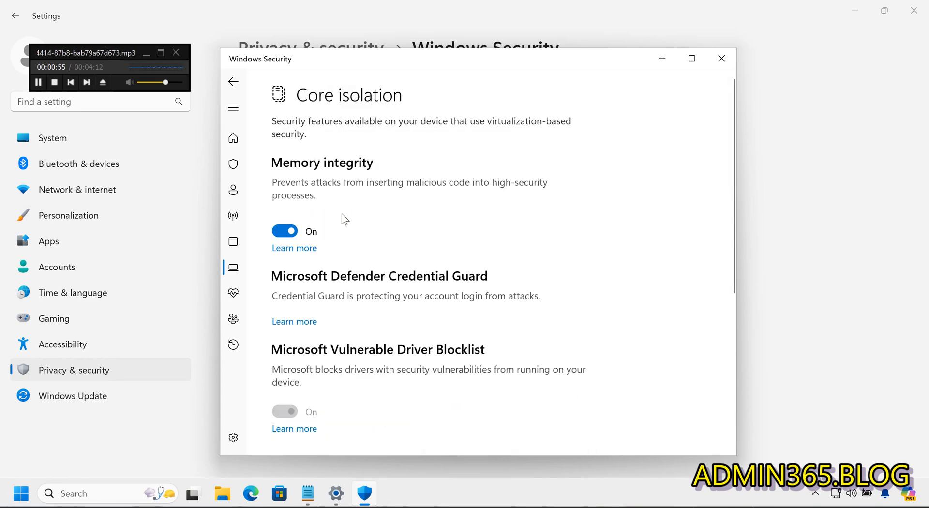
scroll("down", 3)
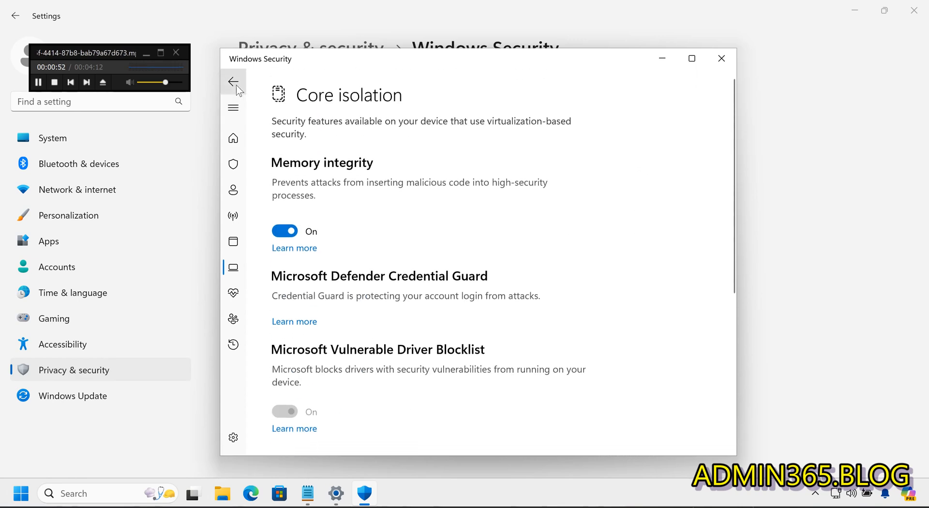
left_click(233, 82)
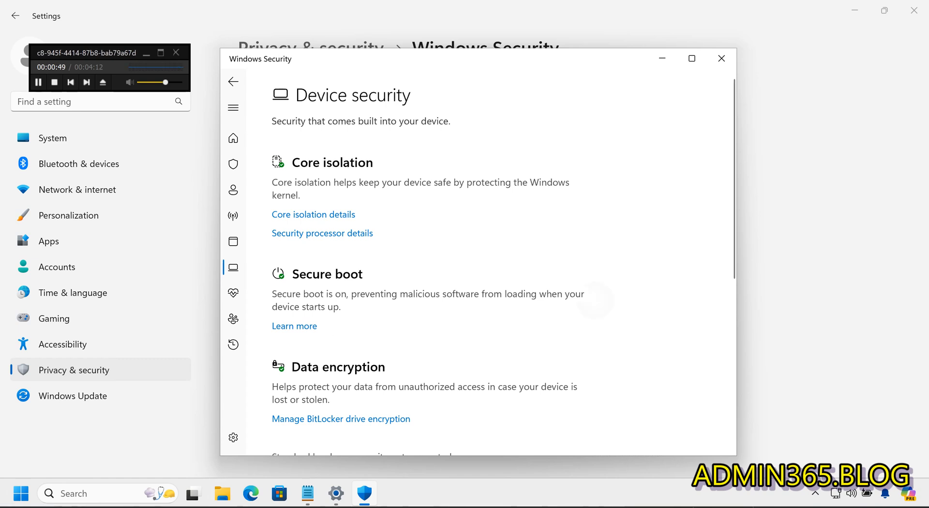
scroll("down", 3)
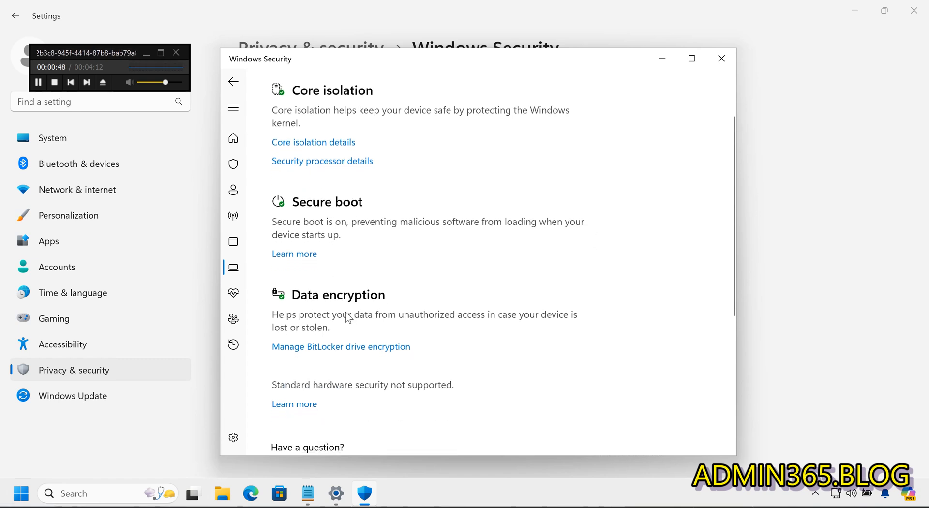
mouse_move(358, 352)
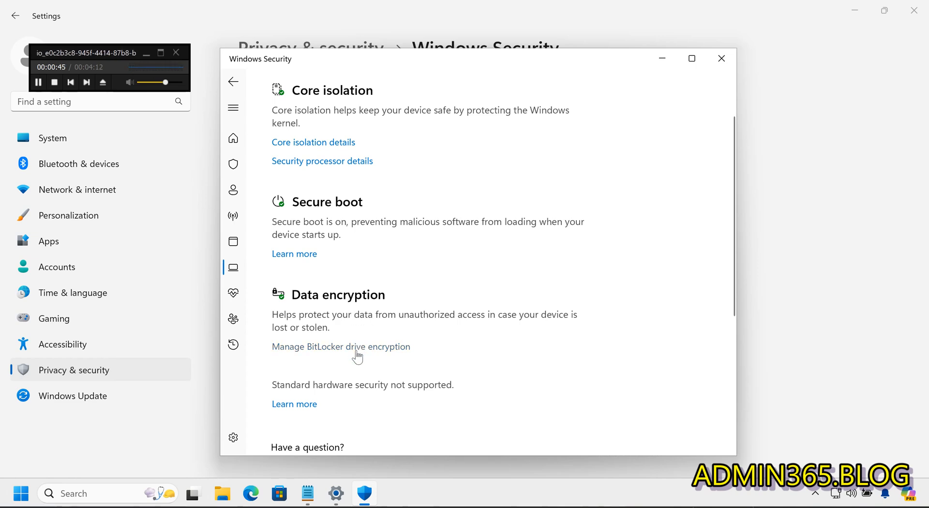
left_click(341, 346)
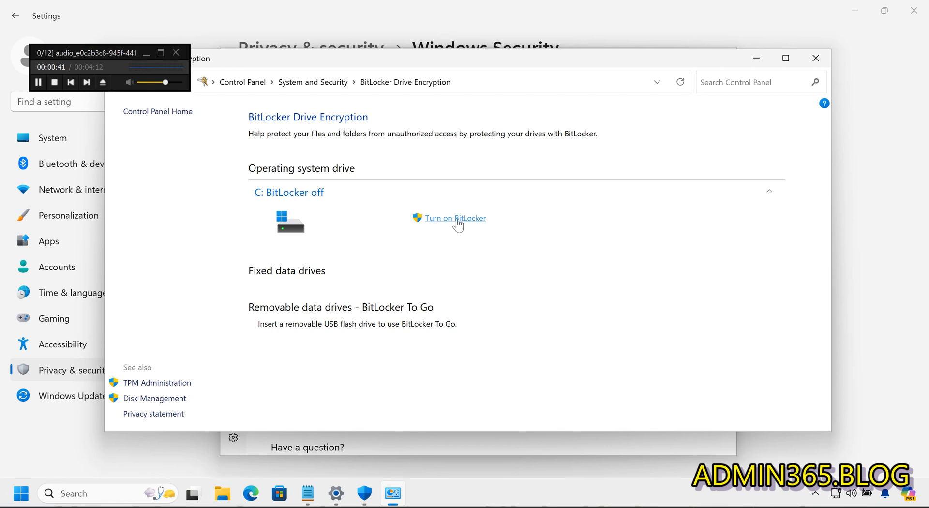
mouse_move(710, 117)
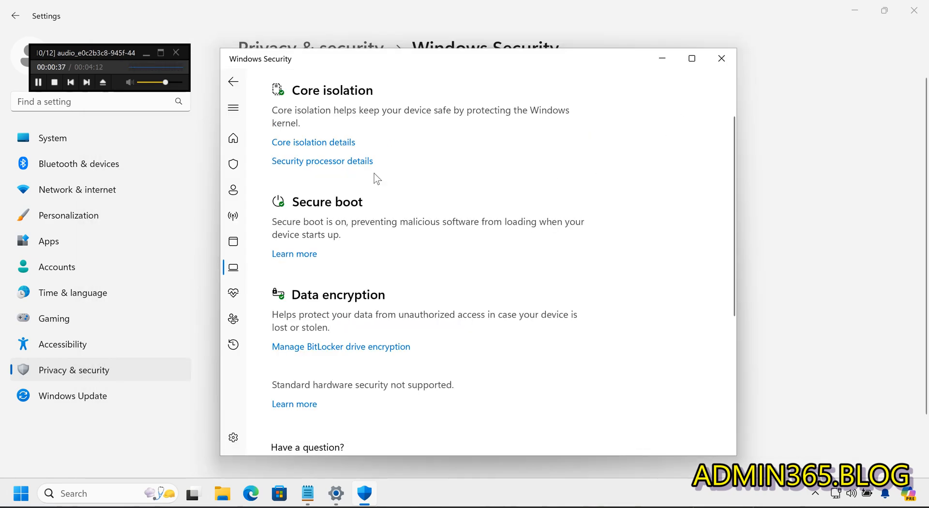
- From Security at a glance, view Family options' online Microsoft Family Safety page and return to Settings
left_click(233, 138)
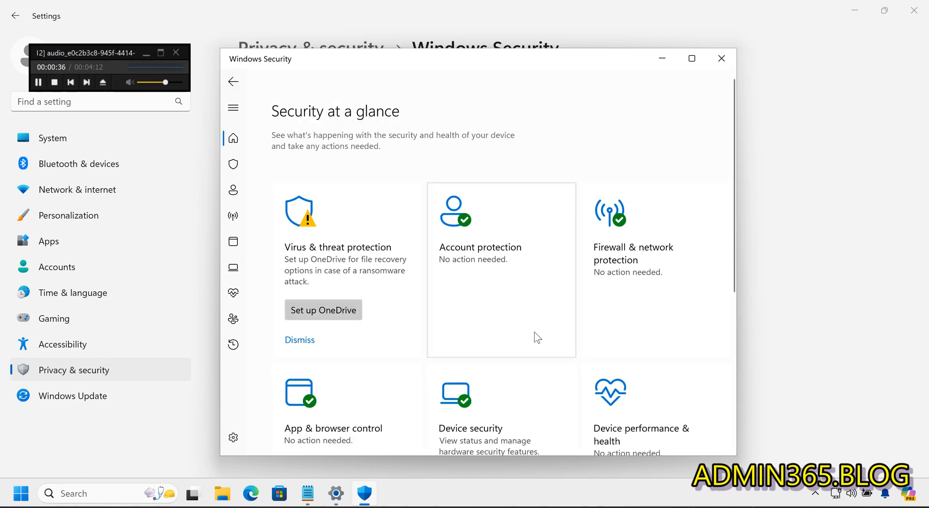
scroll("down", 3)
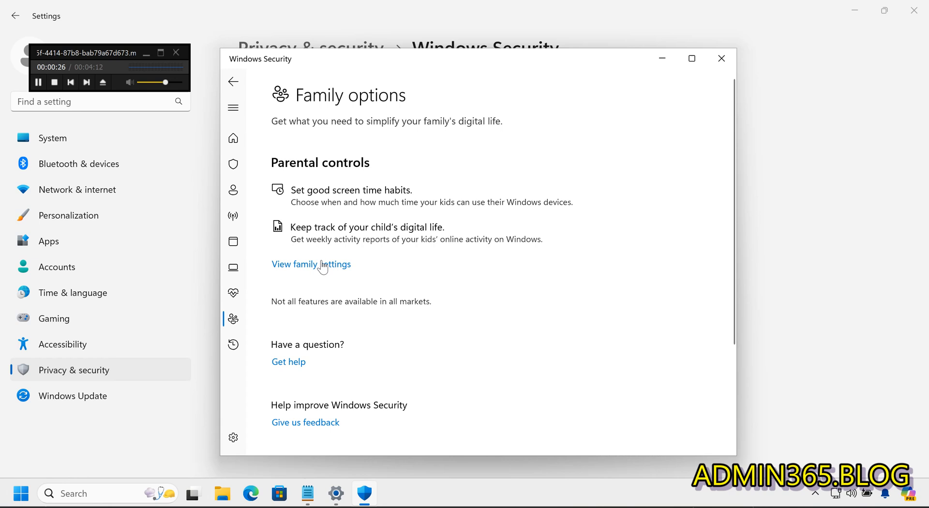
left_click(311, 264)
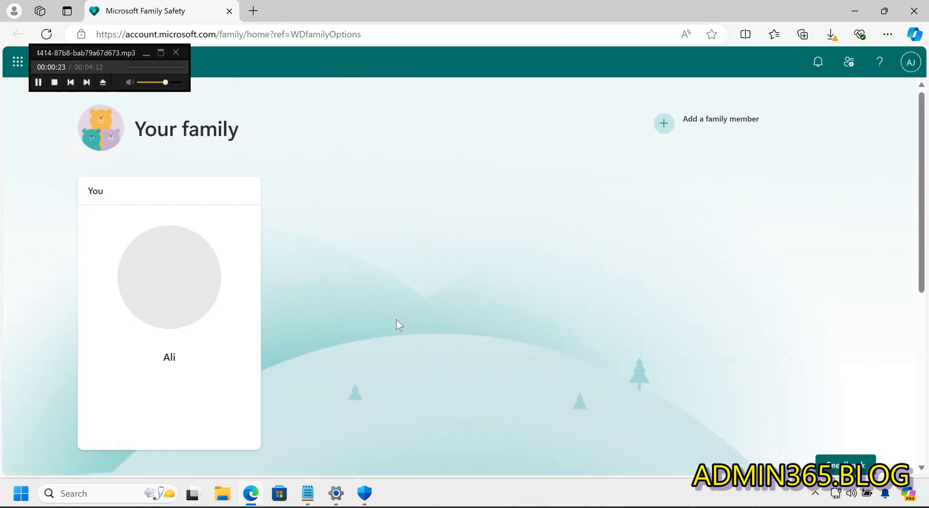
left_click(336, 493)
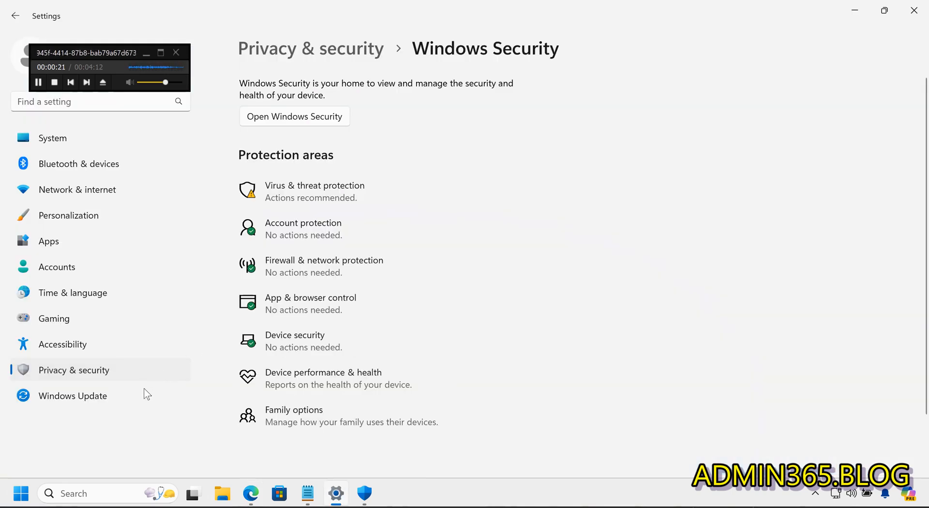
mouse_move(136, 406)
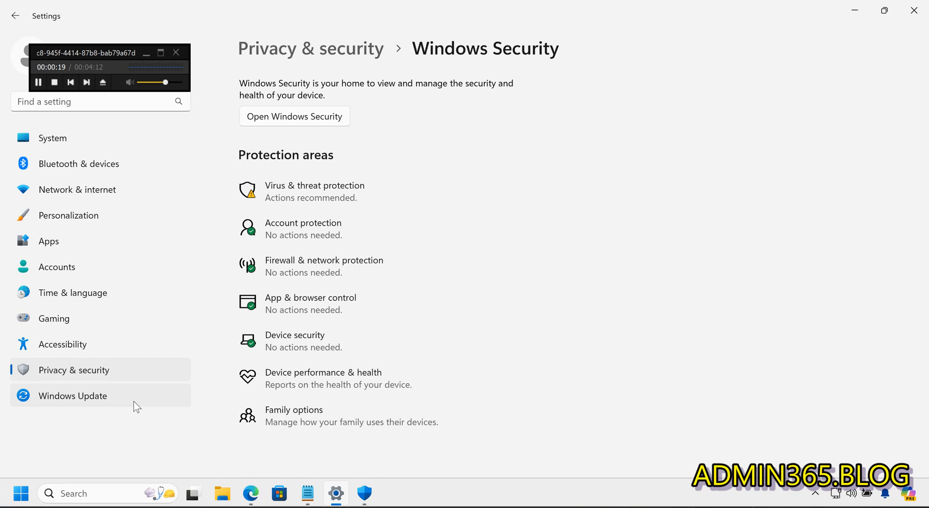
- Go to Windows Update and run Check for updates
left_click(72, 396)
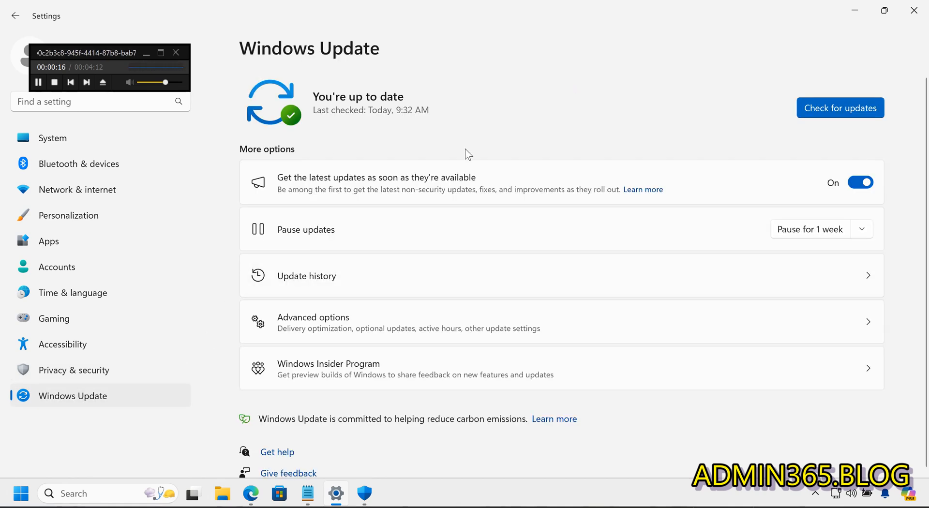
left_click(840, 107)
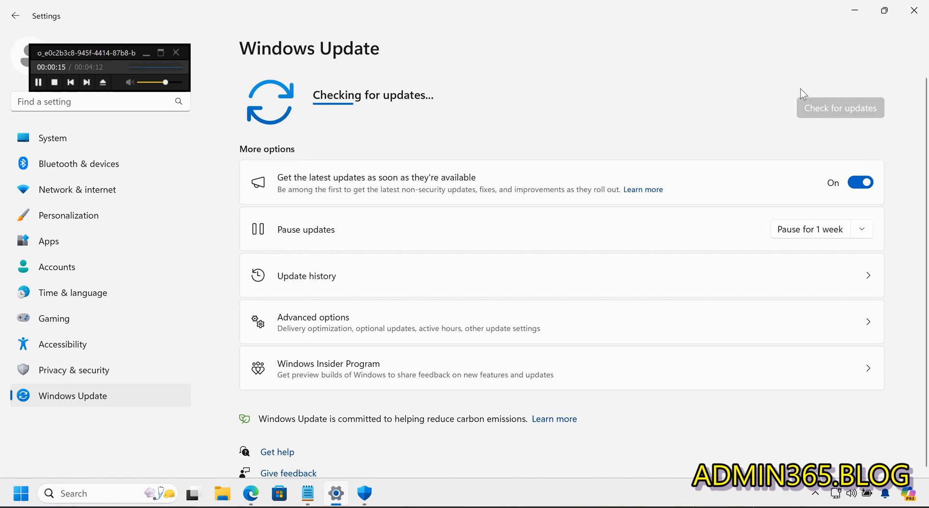
mouse_move(607, 76)
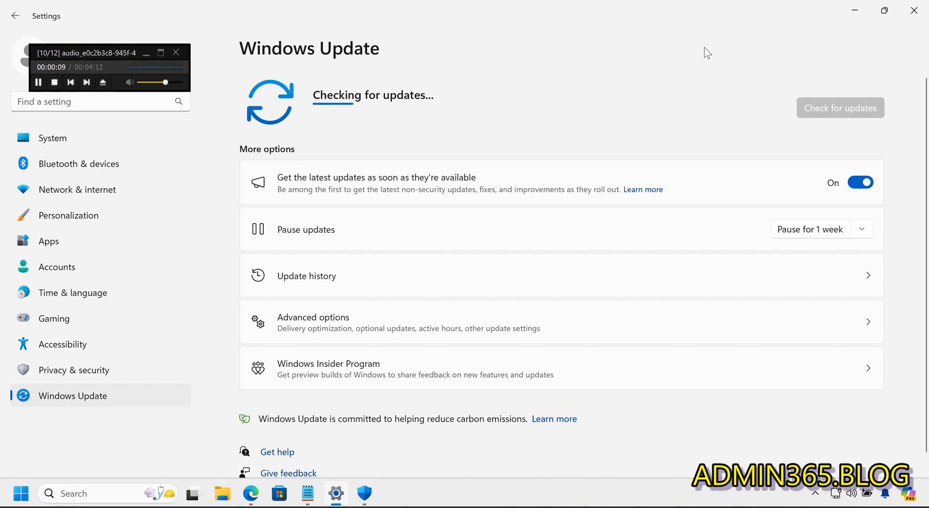
mouse_move(770, 52)
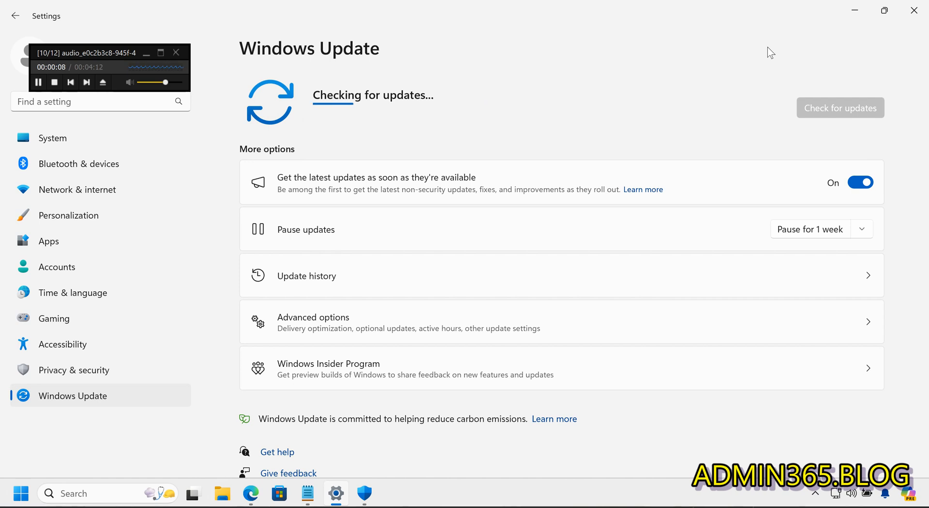